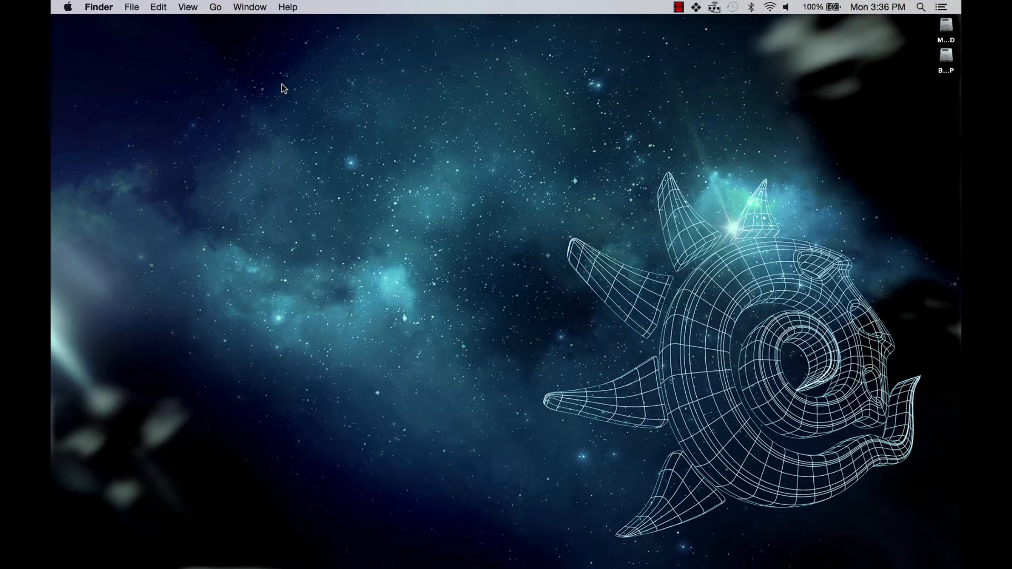
mouse_move(182, 259)
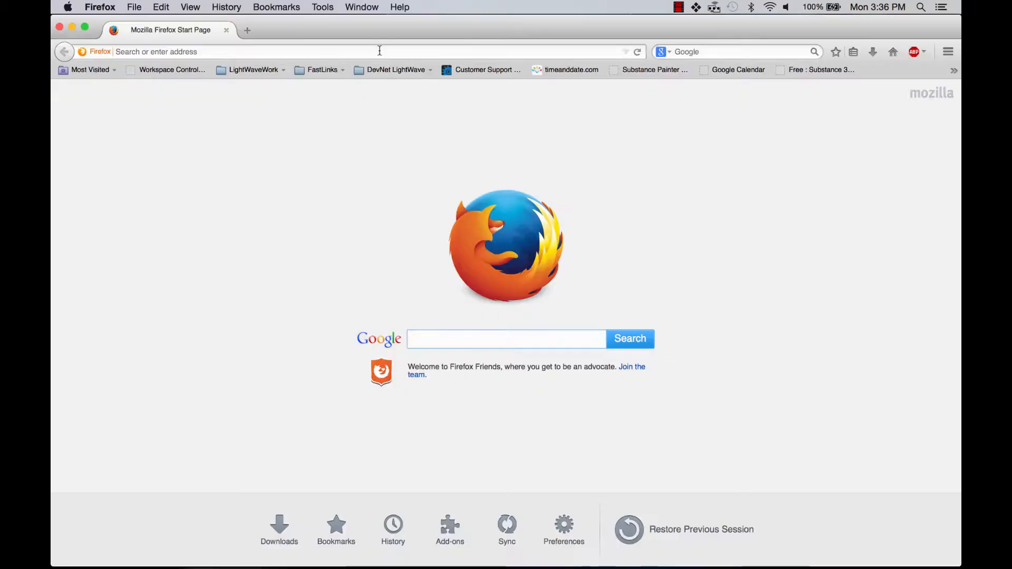
Go to lightwave3d.com and sign in to the user account from the account panel
text(lightwave3d.com/)
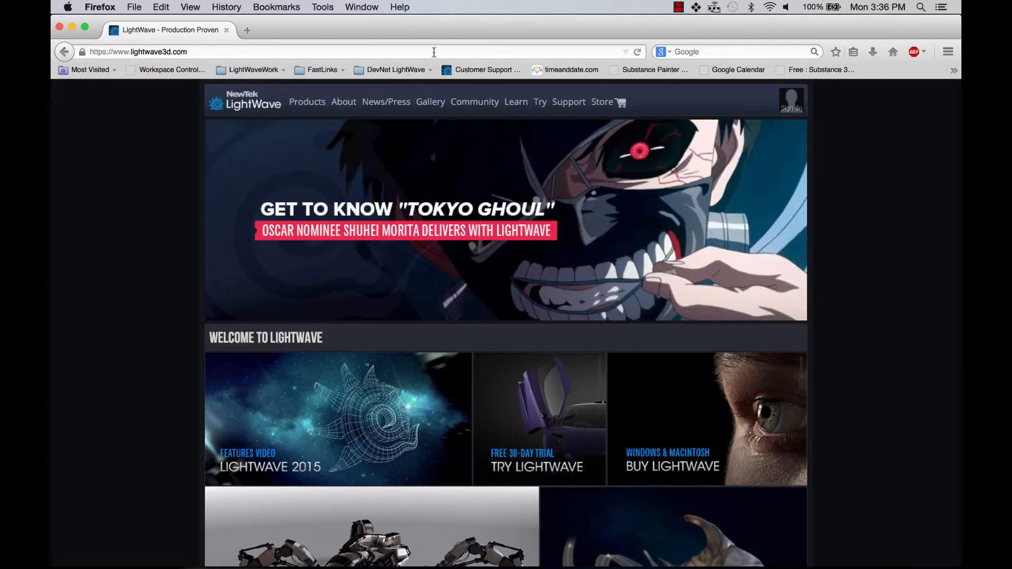
click(792, 108)
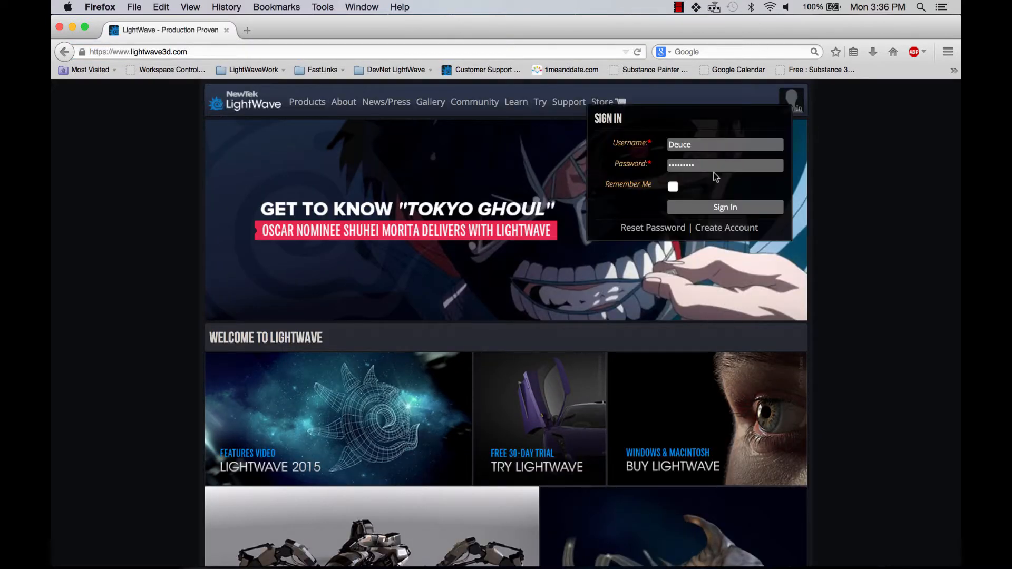
click(724, 207)
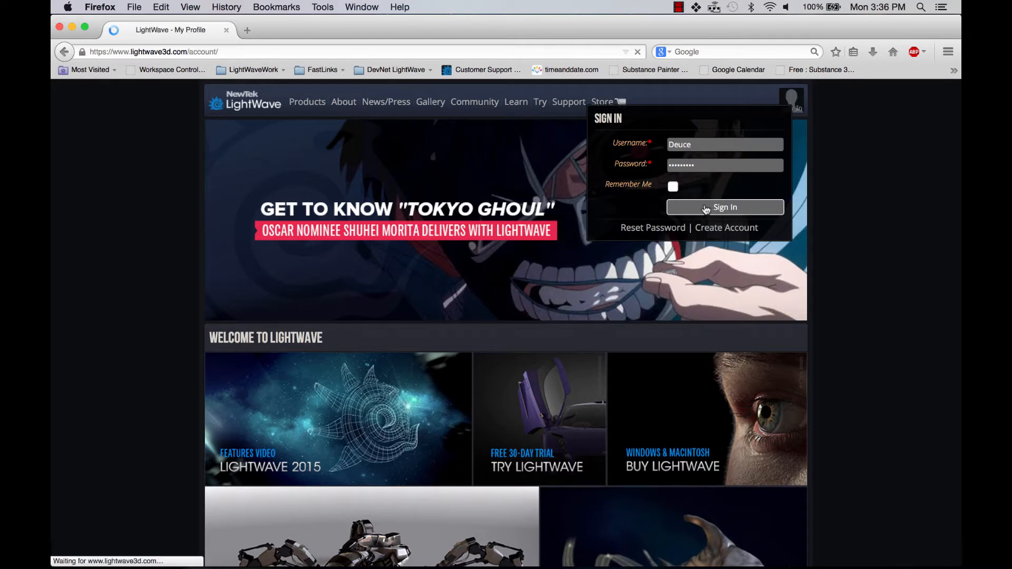
Download the LightWave 2015.2 MacOS installer and save LICENSE.LWK for Lock ID 18563
click(724, 208)
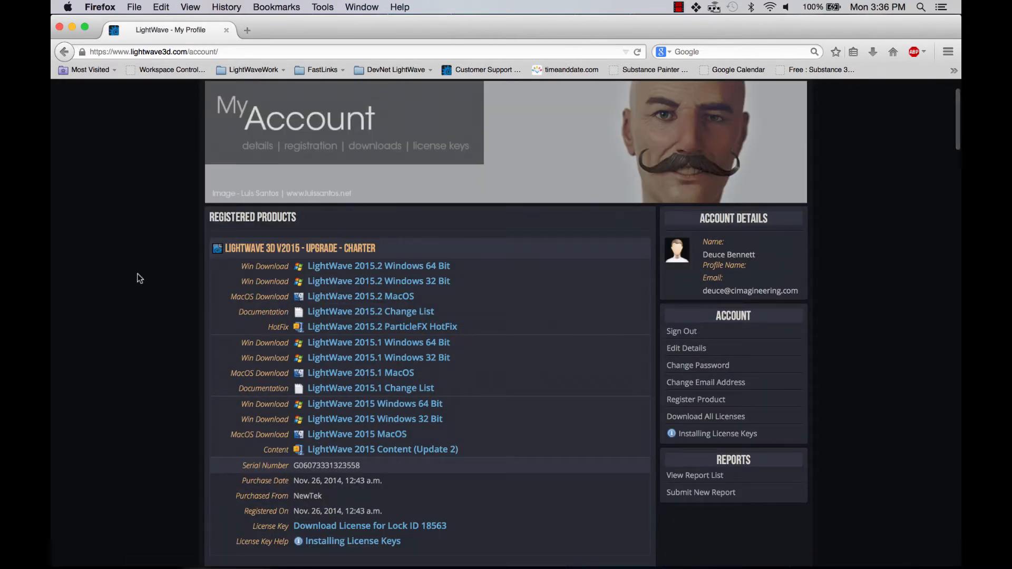
mouse_move(350, 271)
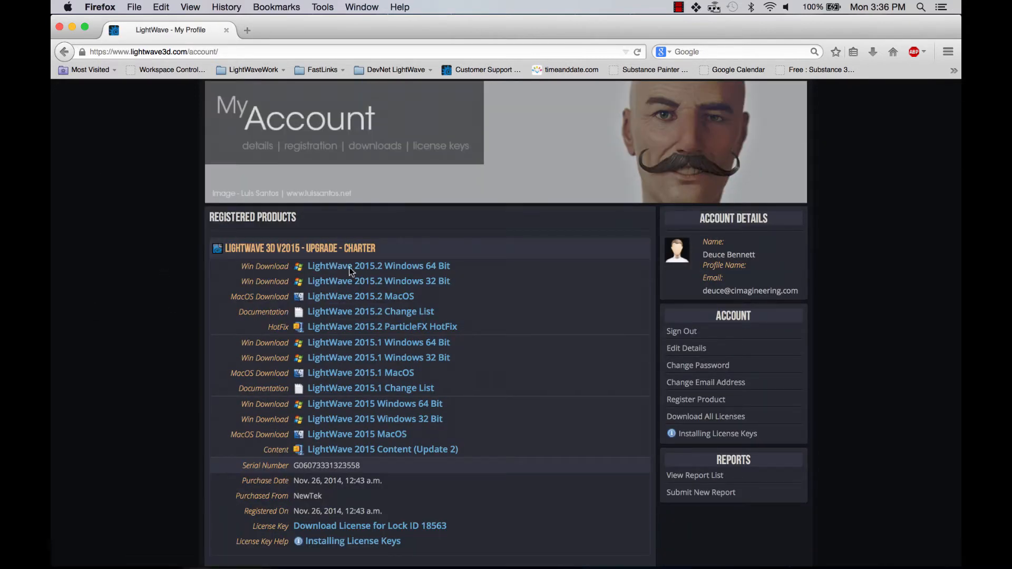
mouse_move(341, 303)
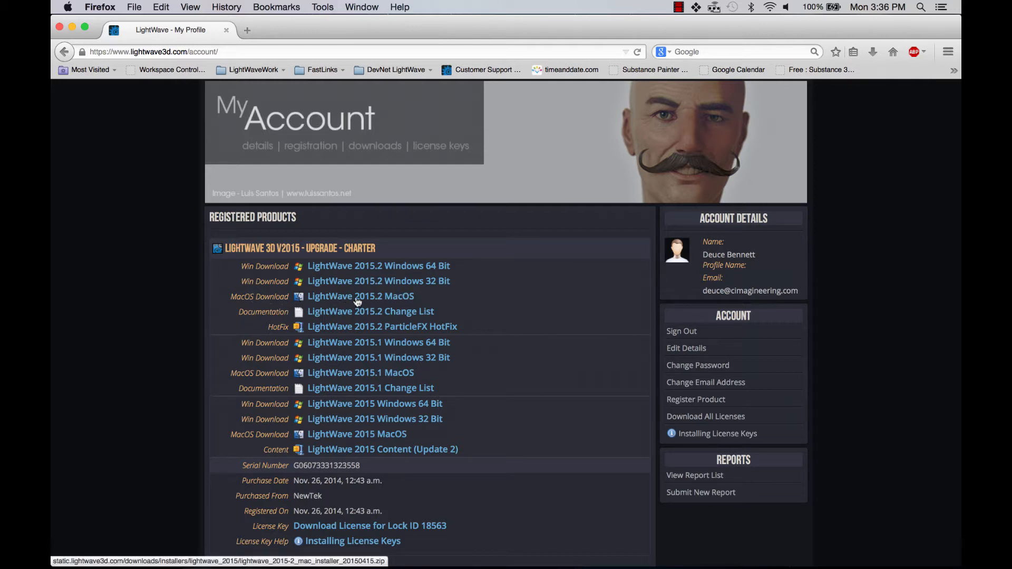
click(360, 296)
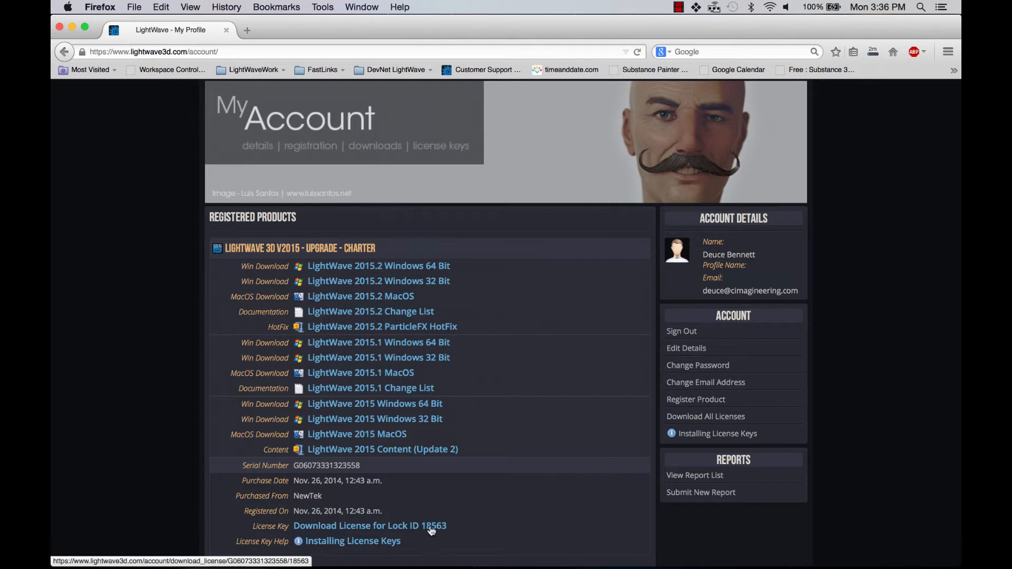
click(370, 525)
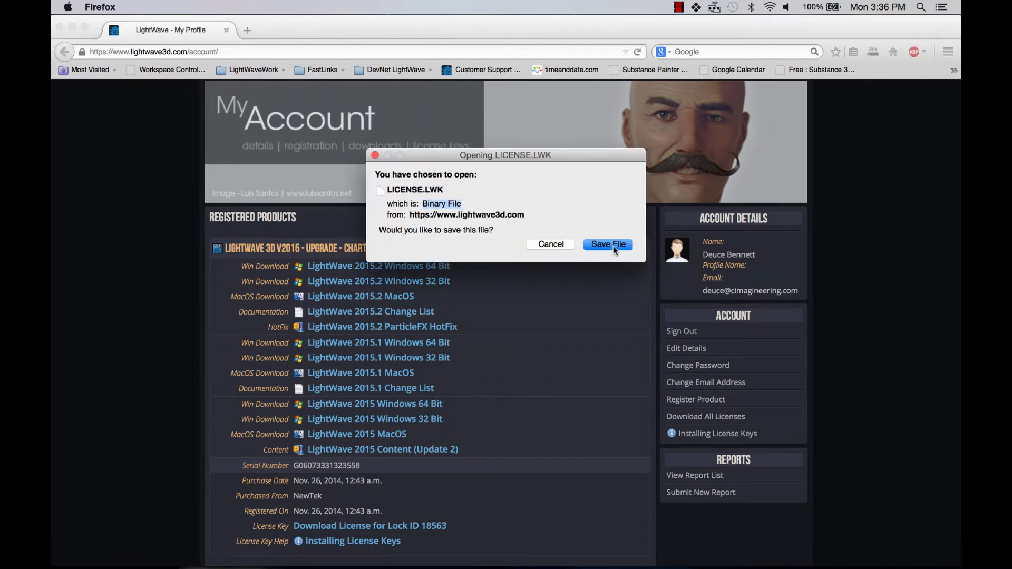
click(606, 243)
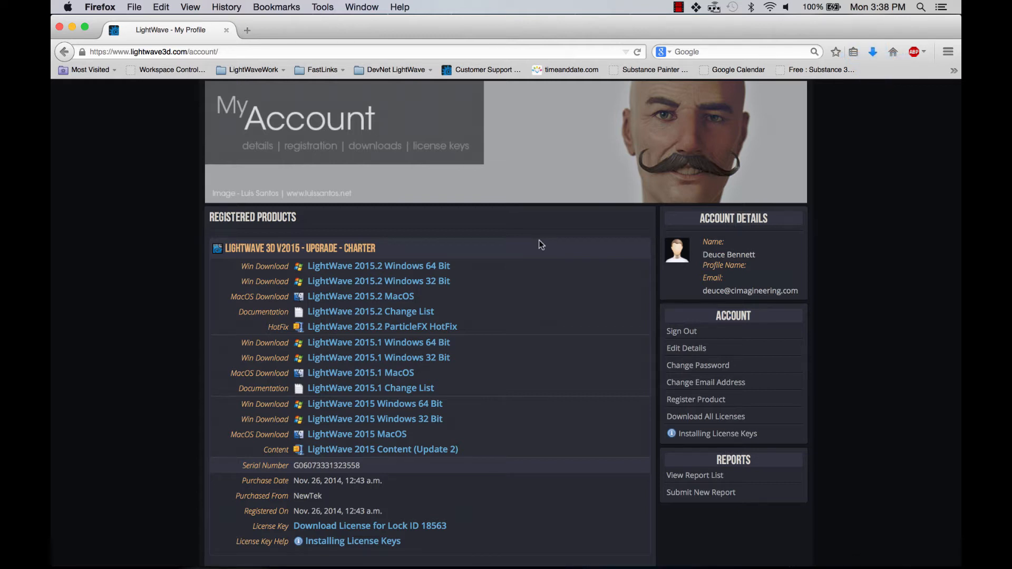
click(99, 8)
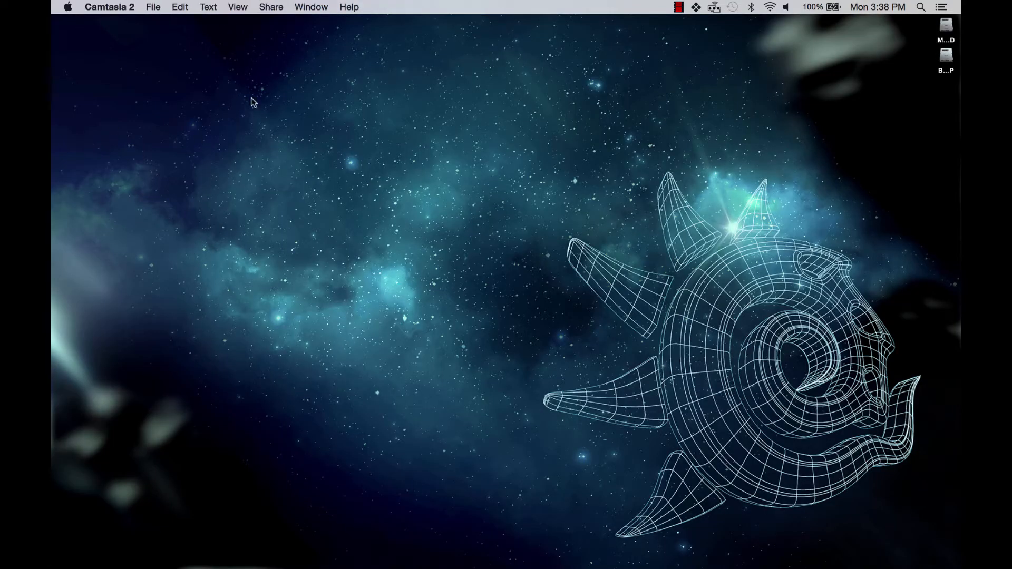
Unzip the installer in Downloads and launch LightWave_2015.2_OSX_installer.app
click(215, 8)
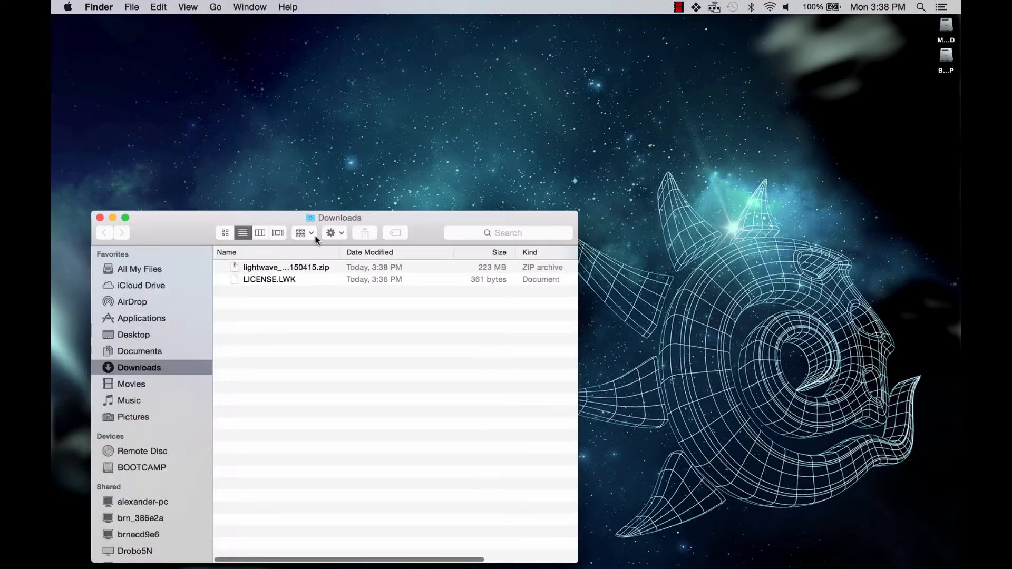
click(286, 266)
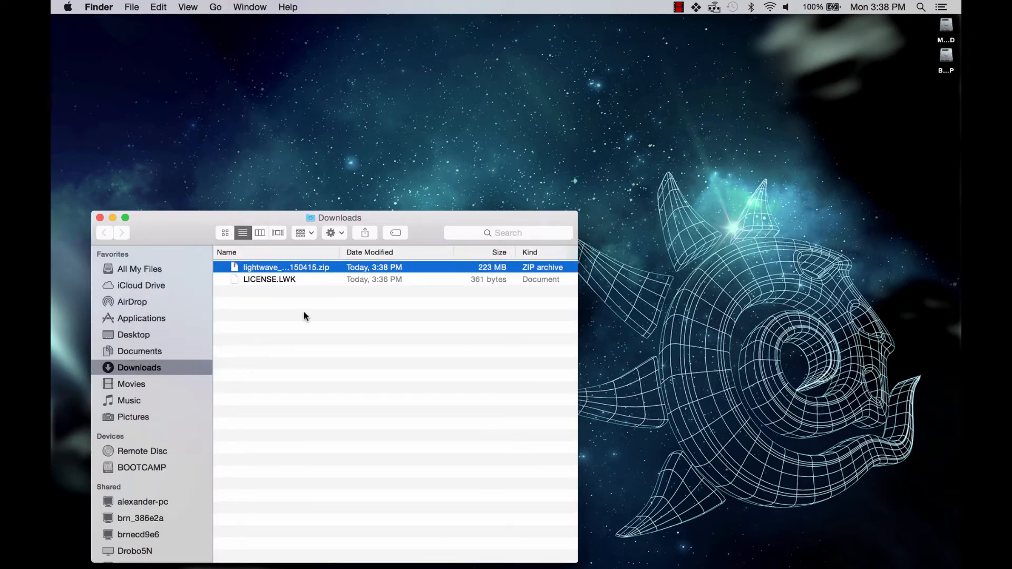
mouse_move(312, 272)
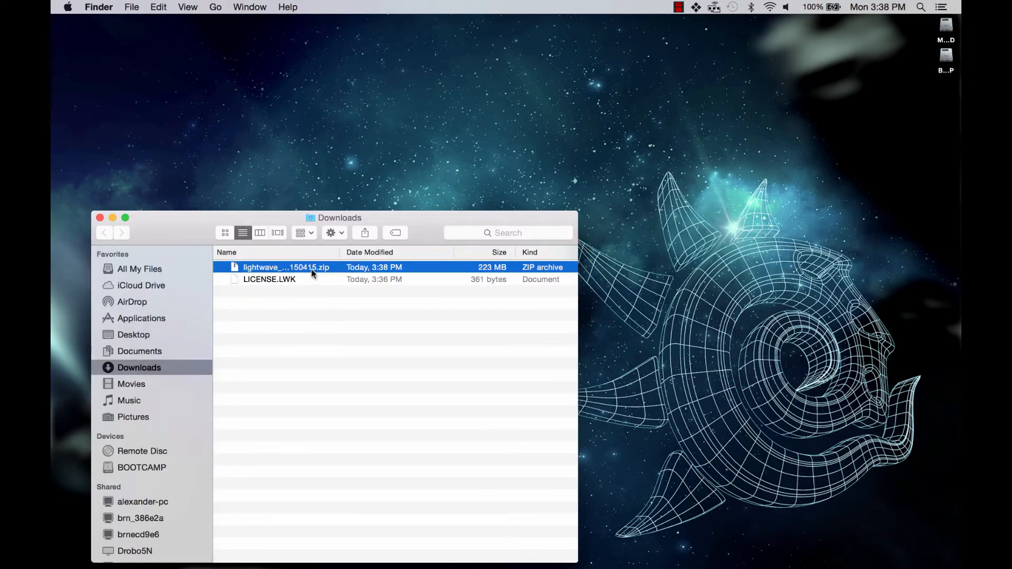
double_click(286, 266)
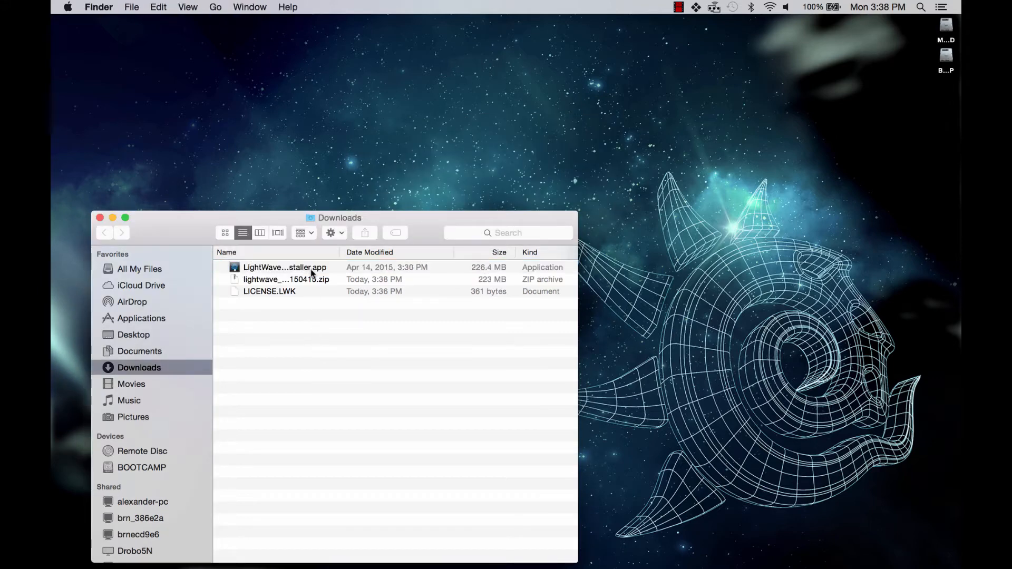
double_click(285, 267)
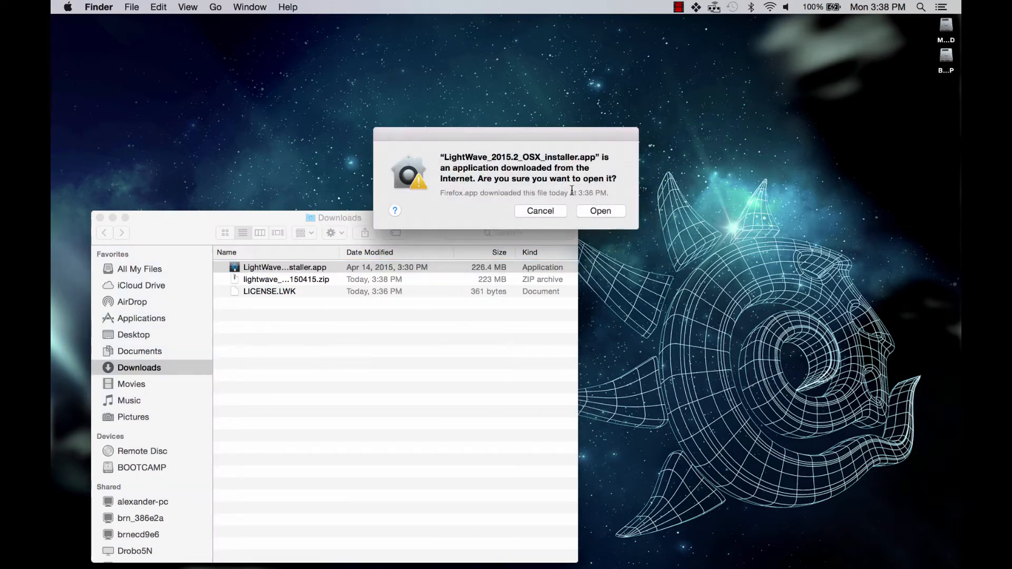
mouse_move(480, 218)
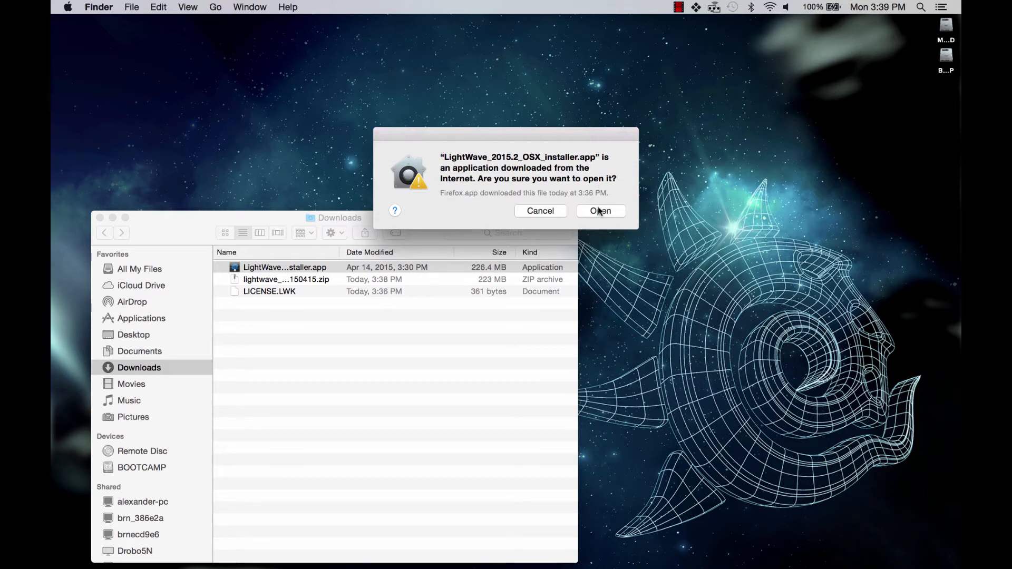
Allow the Internet-downloaded installer to open and authorize it with the admin password
click(599, 211)
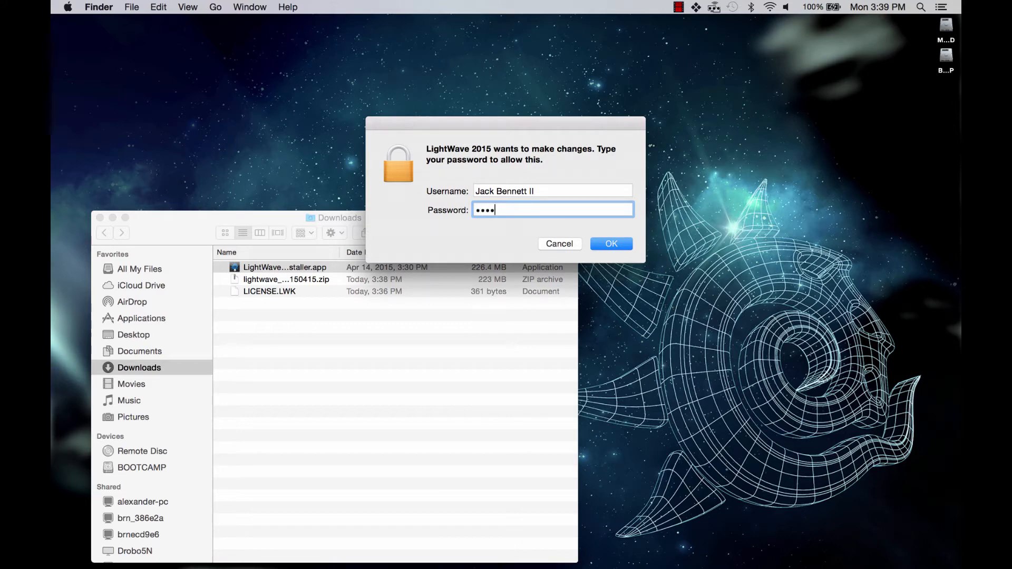
click(610, 244)
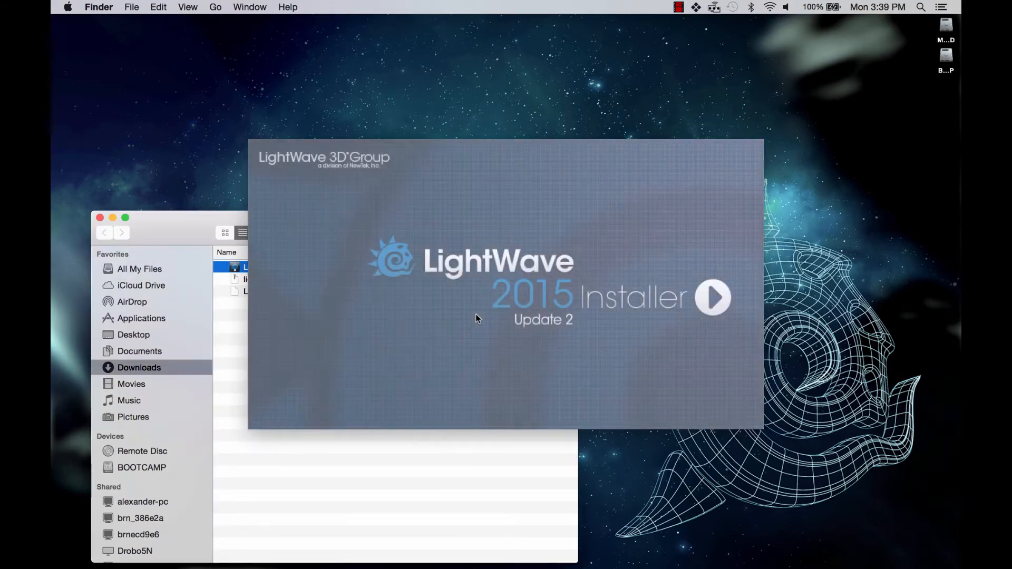
click(712, 297)
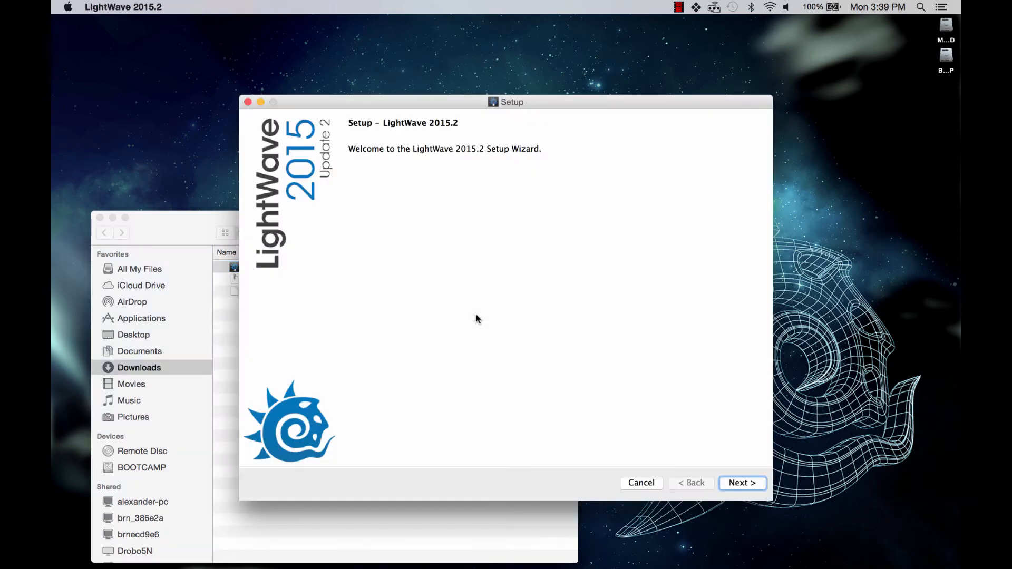
mouse_move(709, 460)
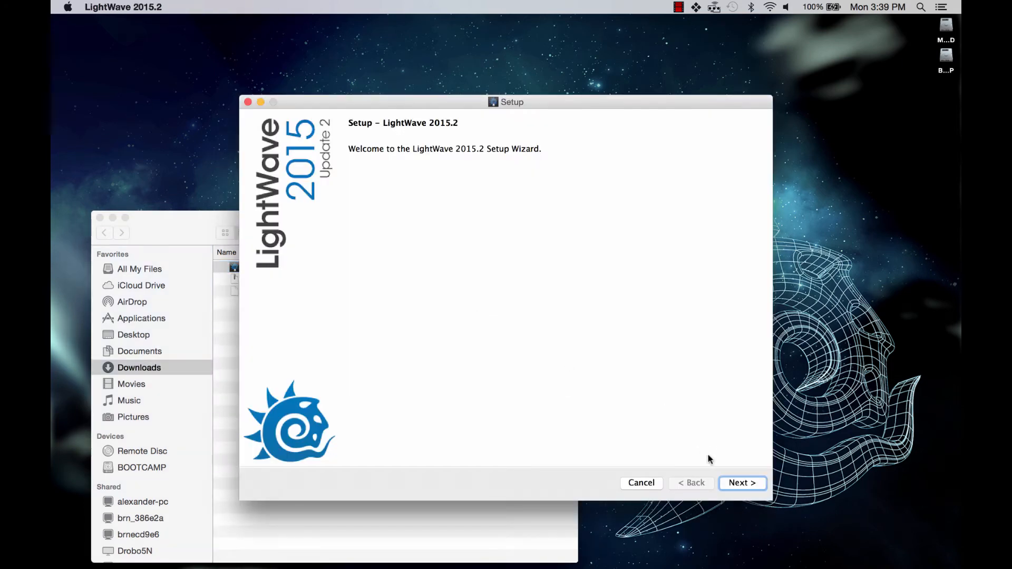
Accept the agreement and install with Typical options into /Applications/NewTek/LightWave3D_2015.2
click(741, 483)
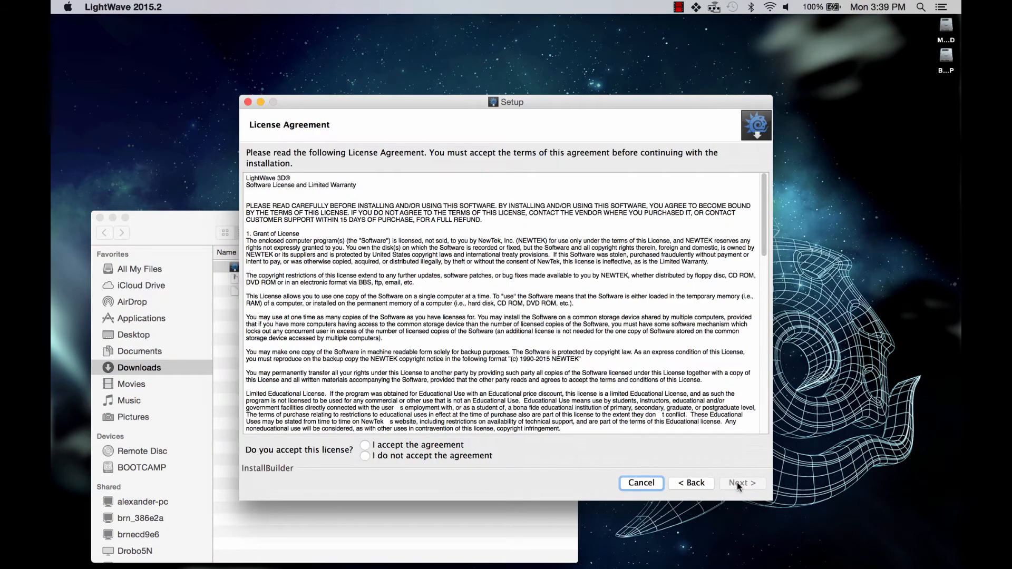
click(366, 445)
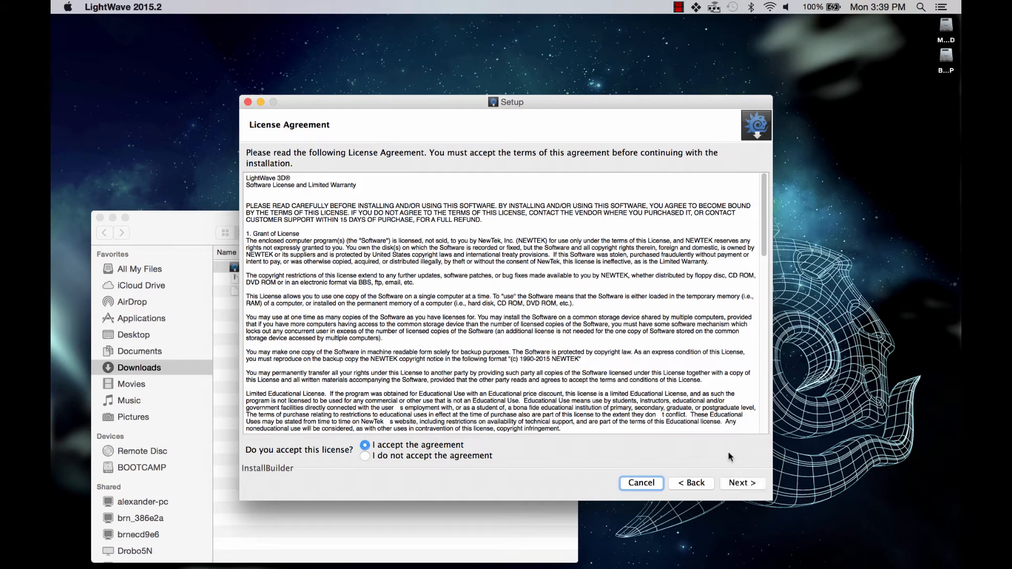
click(742, 483)
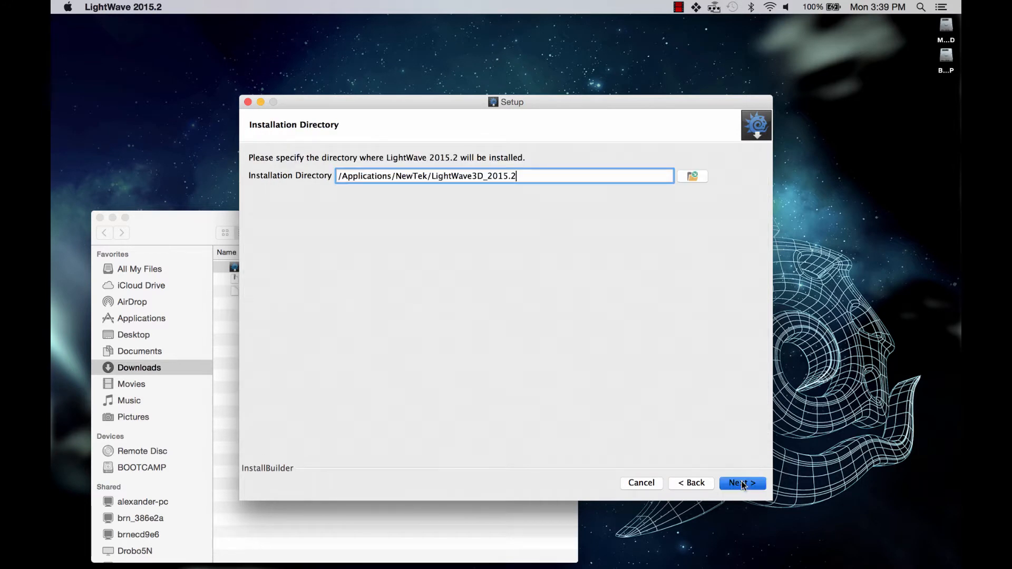
click(742, 483)
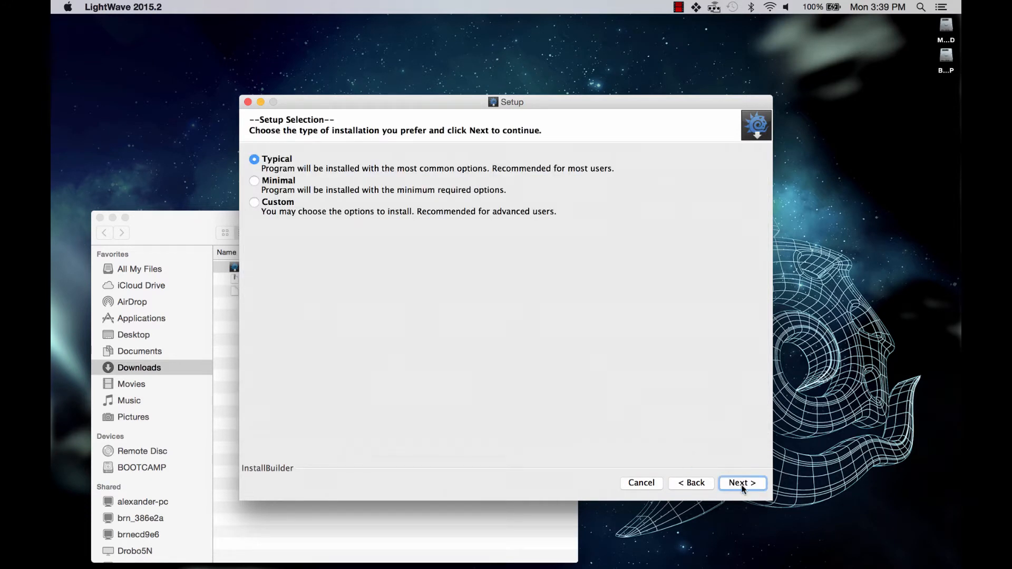
click(741, 483)
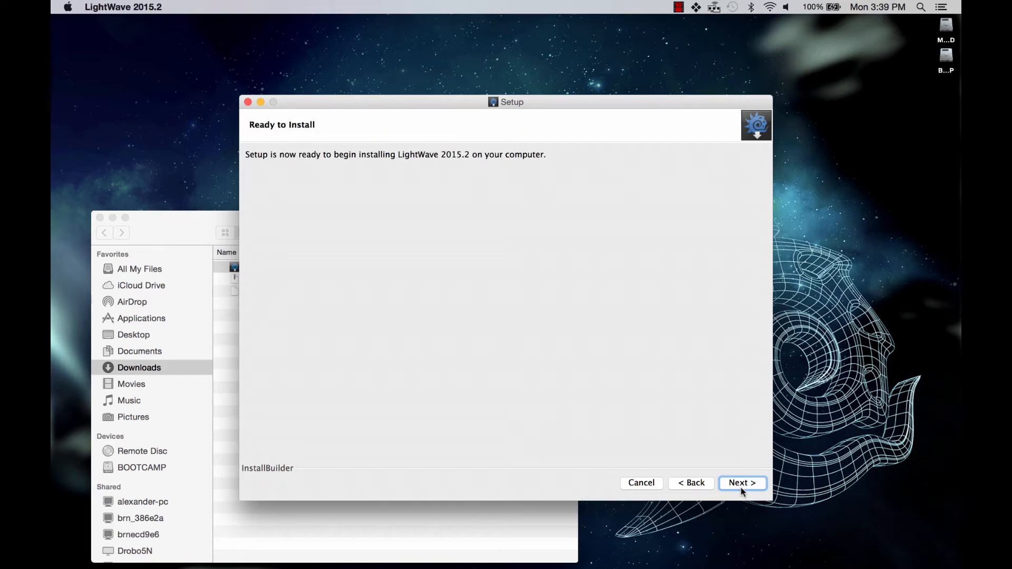
click(741, 483)
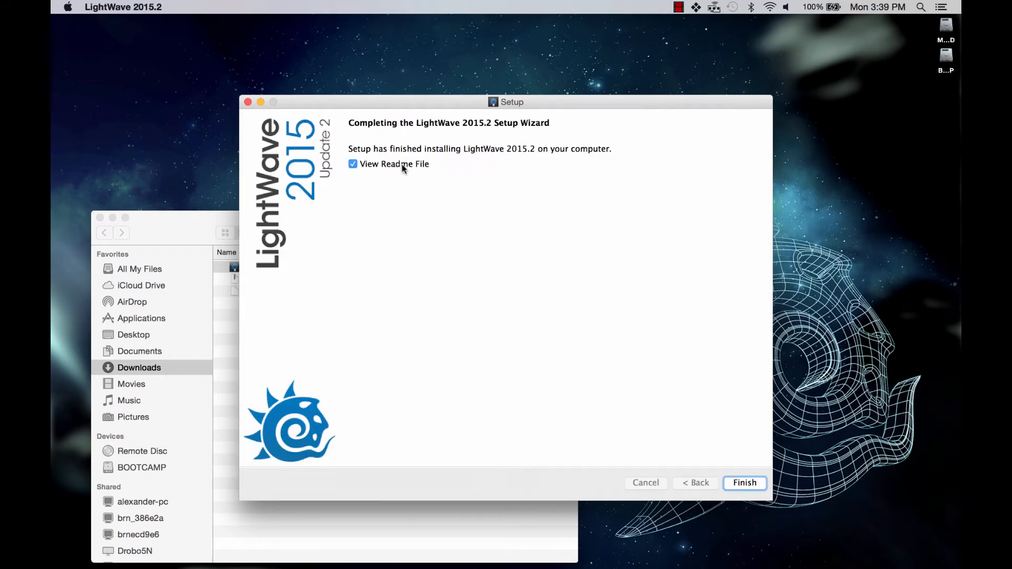
Finish the wizard and browse to Applications/NewTek/LightWave3D_2015.2 in Finder
click(743, 482)
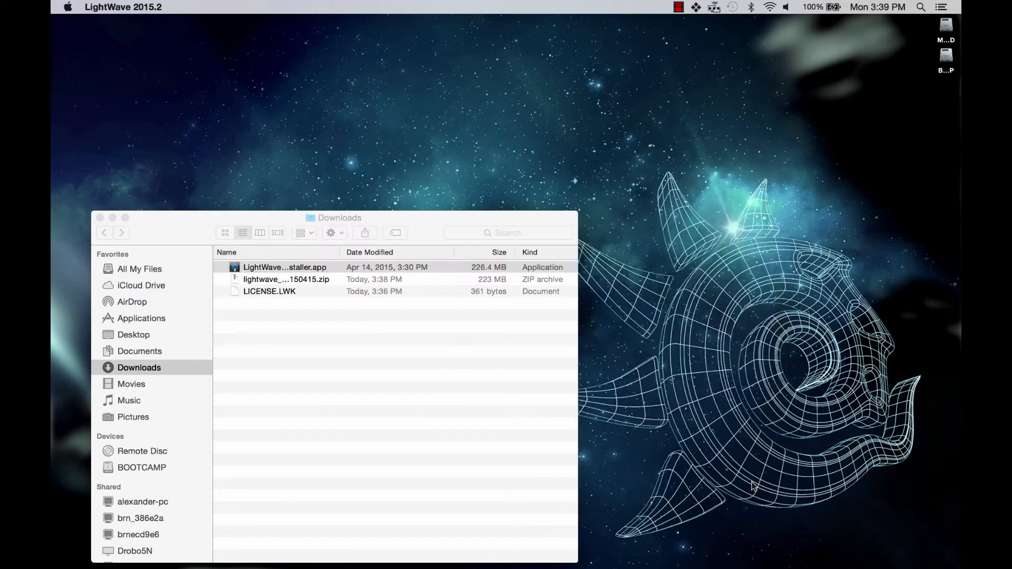
click(283, 267)
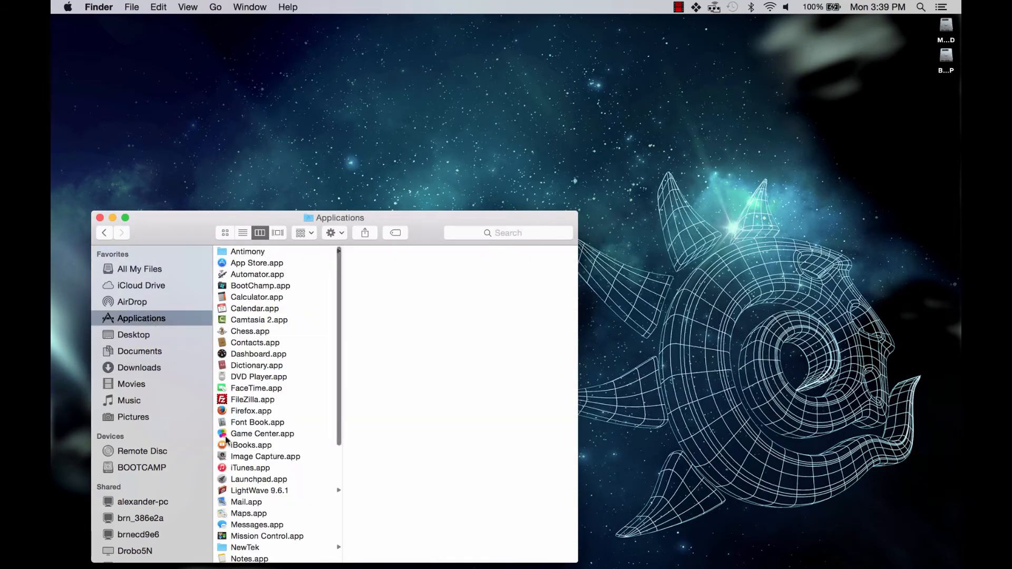
click(244, 544)
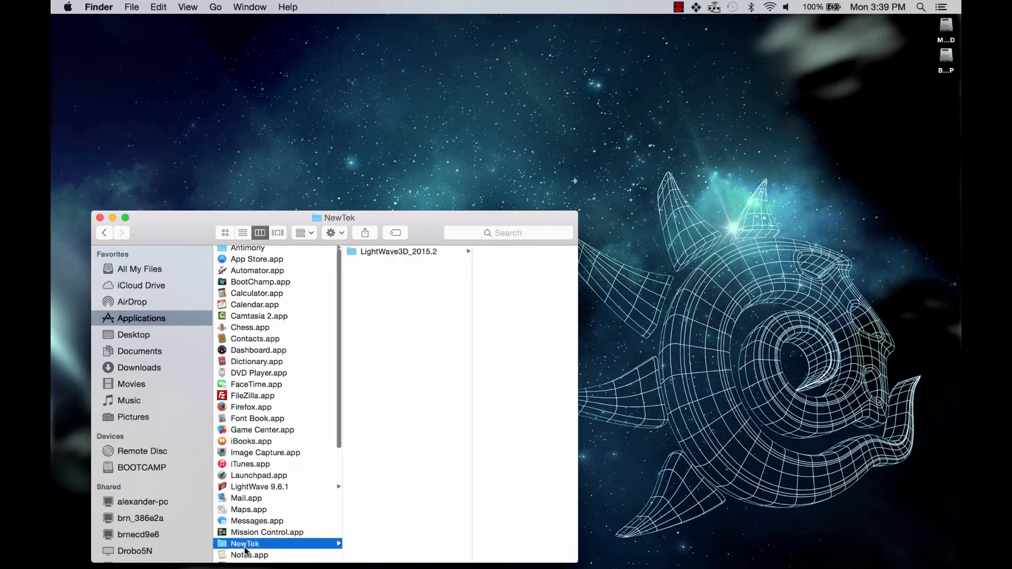
click(399, 251)
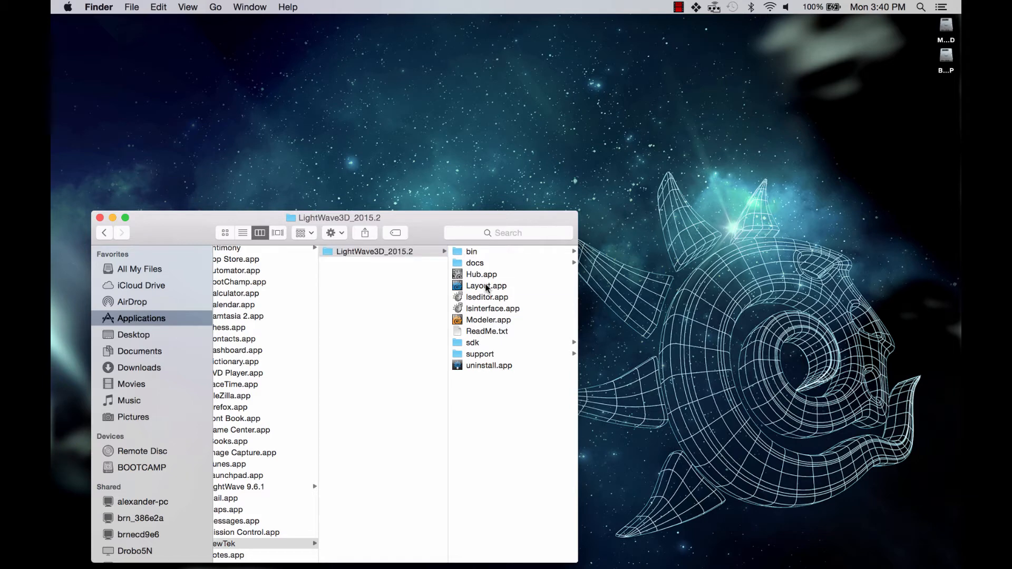
Launch Layout.app, which reports a License Error with no key found
double_click(485, 285)
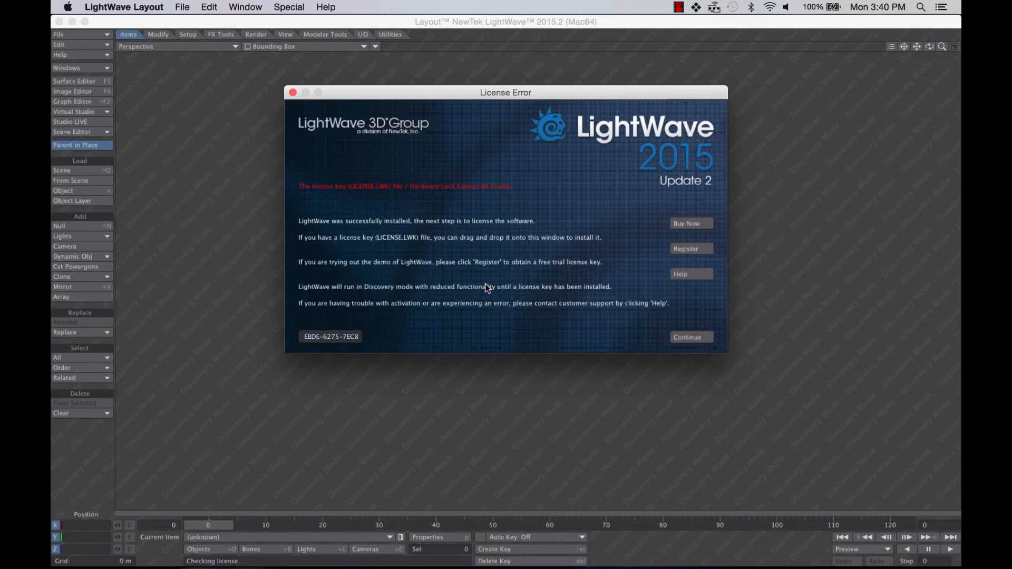
mouse_move(508, 341)
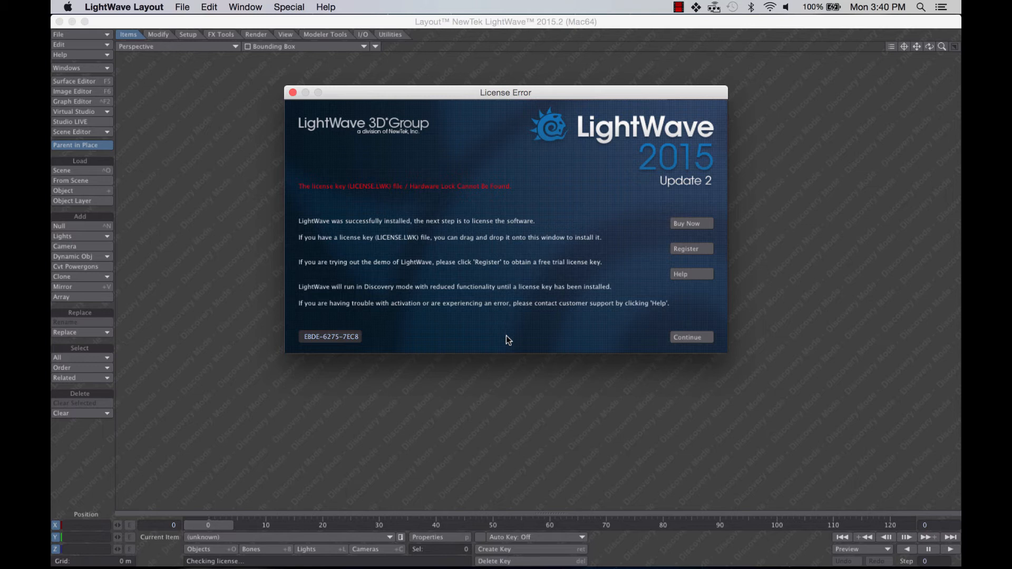
mouse_move(334, 201)
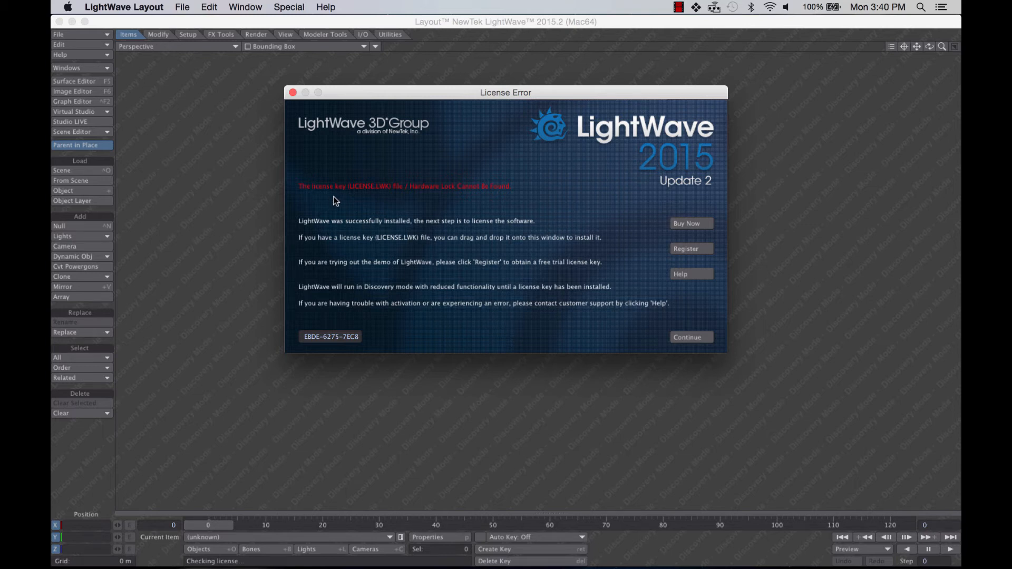
mouse_move(492, 199)
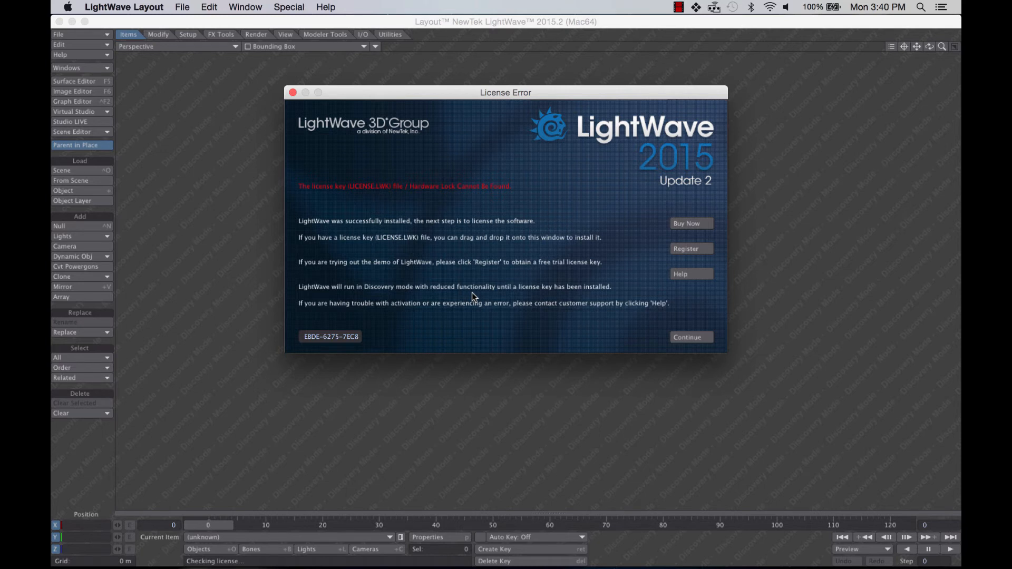
mouse_move(432, 337)
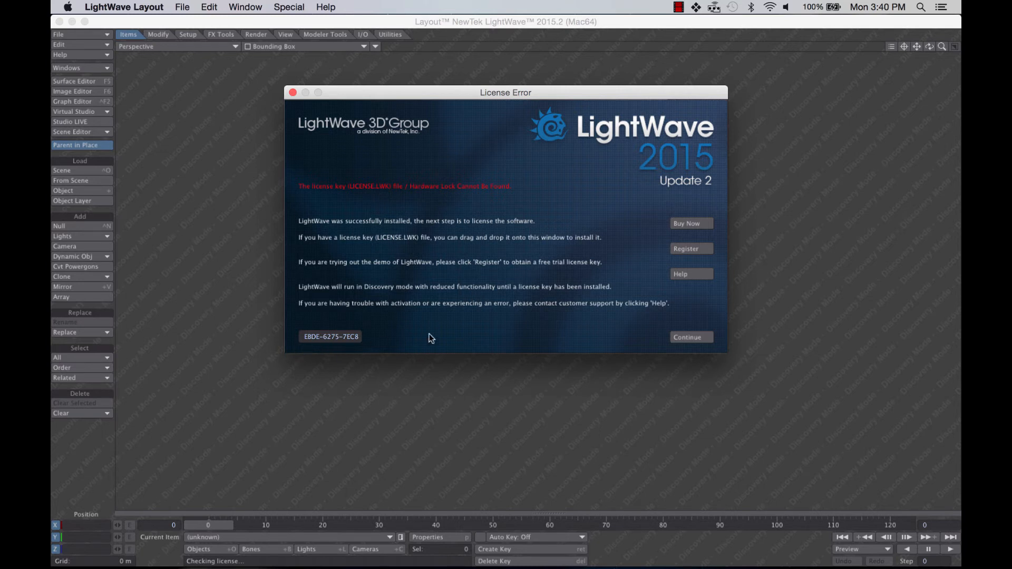
mouse_move(389, 198)
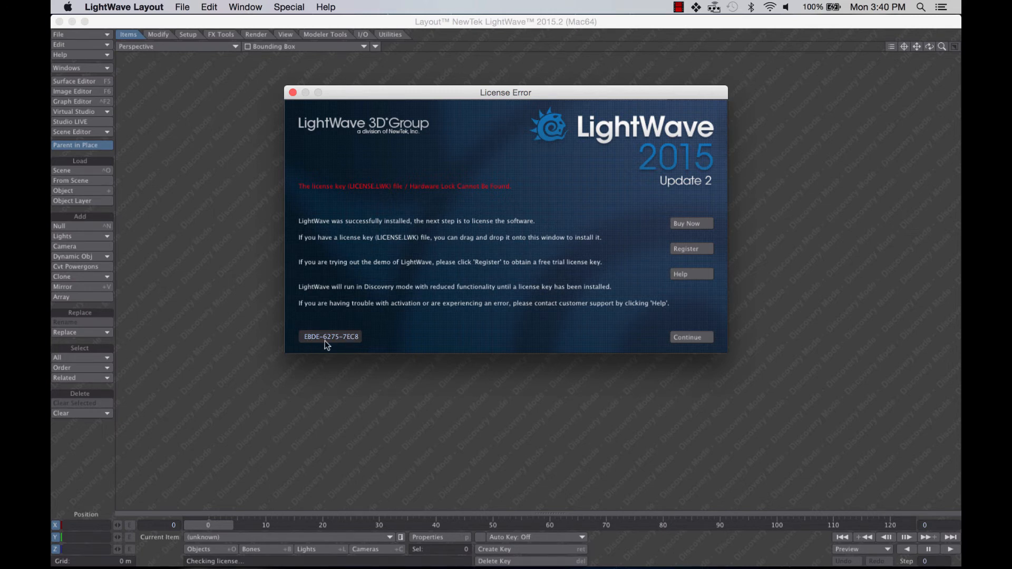
mouse_move(397, 344)
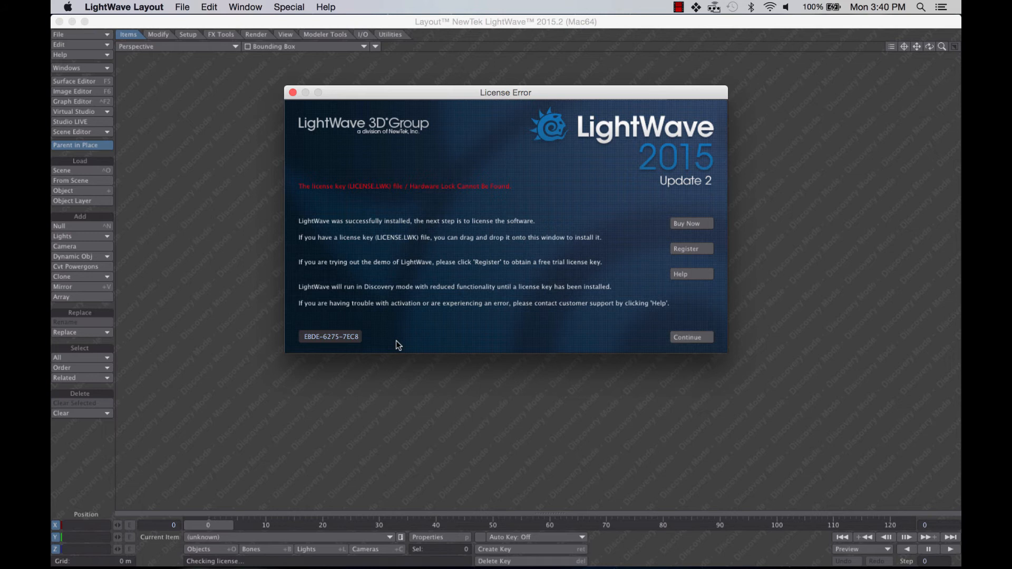
mouse_move(335, 83)
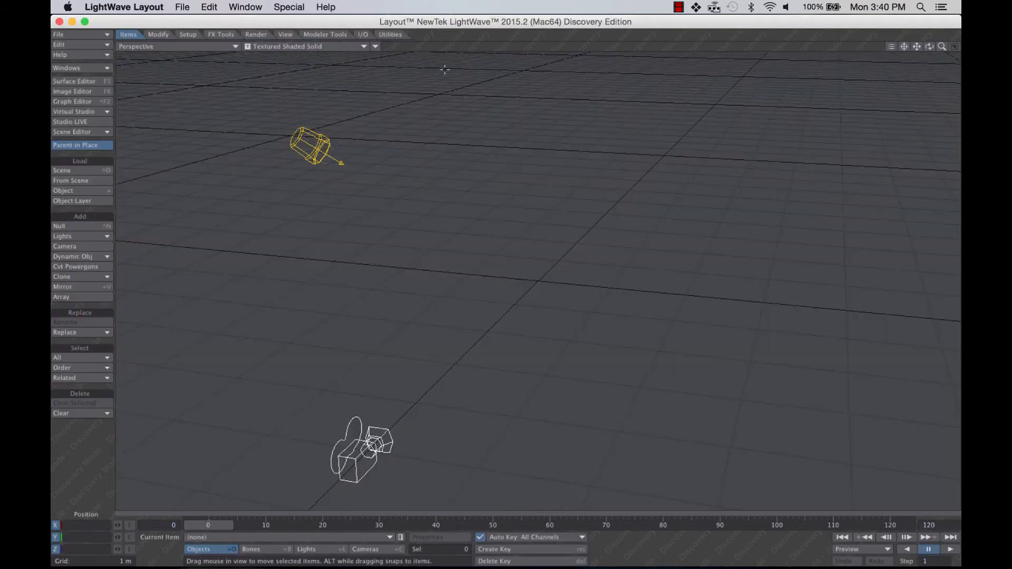
mouse_move(510, 21)
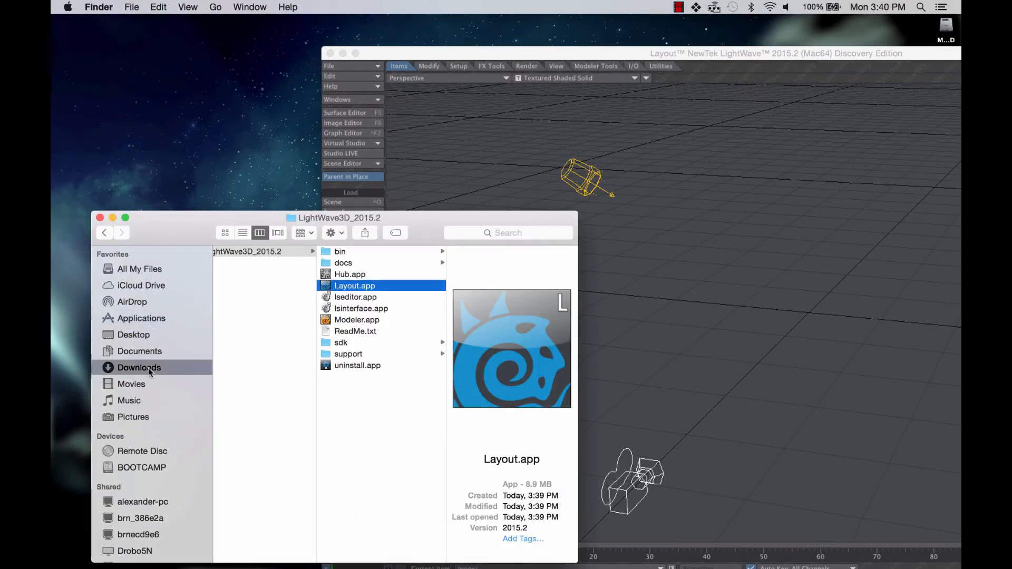
Drag LICENSE.LWK from Downloads onto Layout and acknowledge the key was added
click(139, 367)
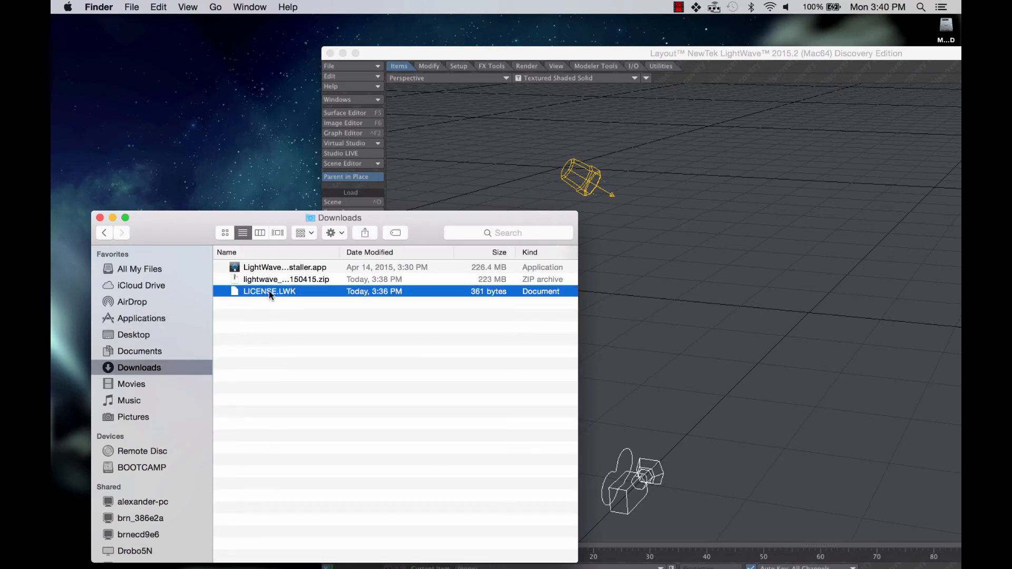
drag(269, 291, 620, 306)
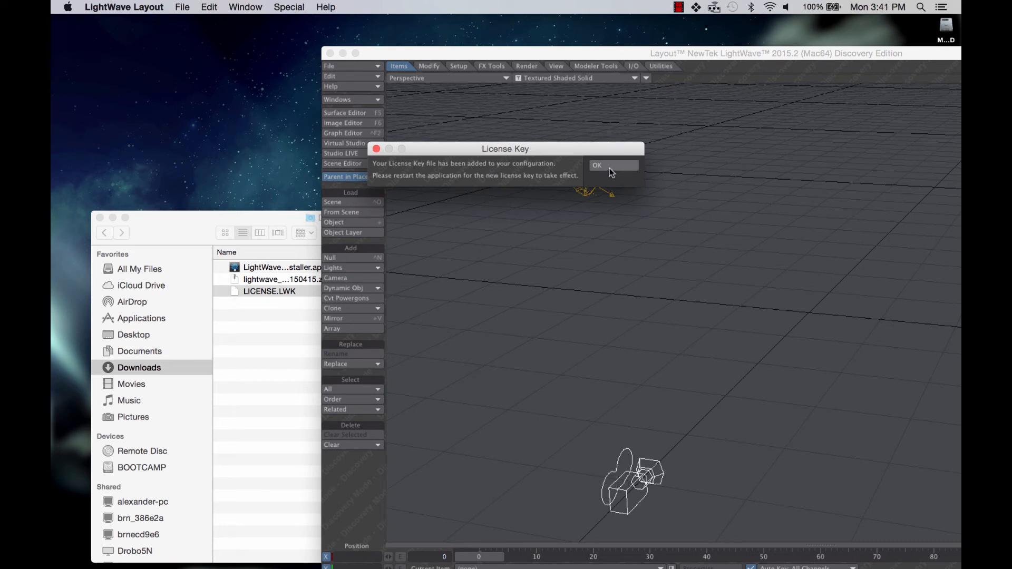
click(595, 166)
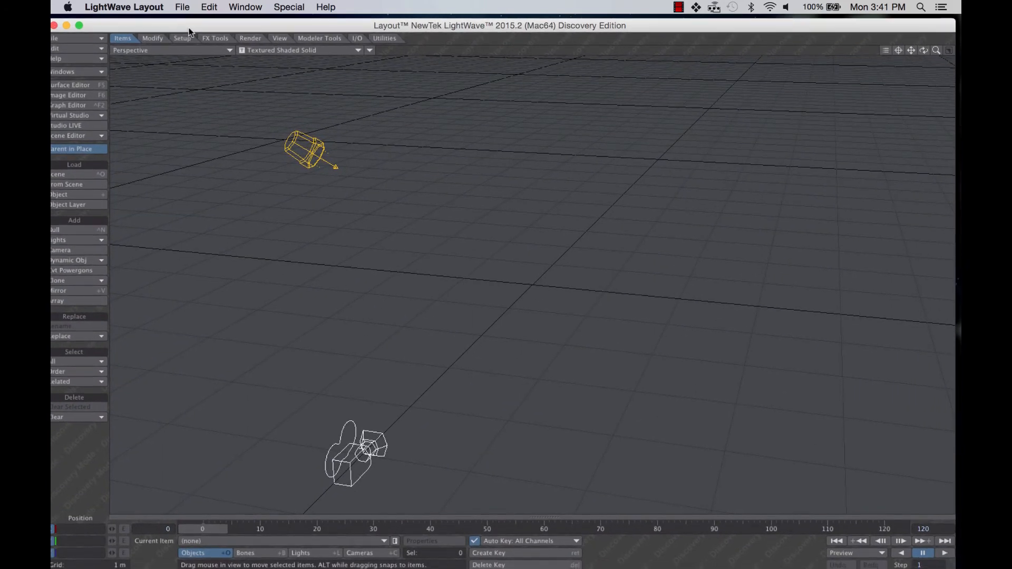
Quit Layout and relaunch Layout.app so it opens as the licensed 2015.2 edition
click(124, 8)
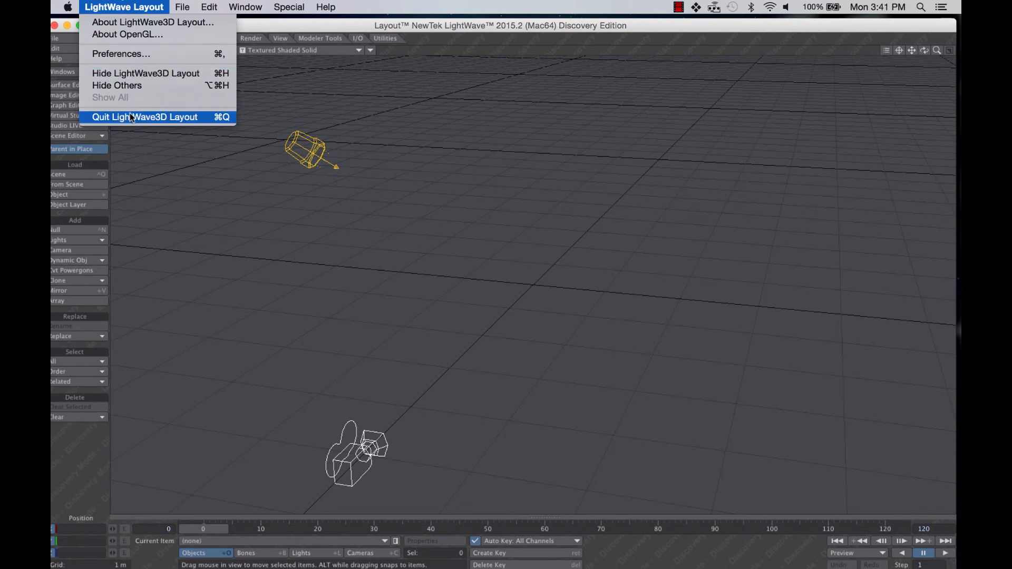
click(144, 117)
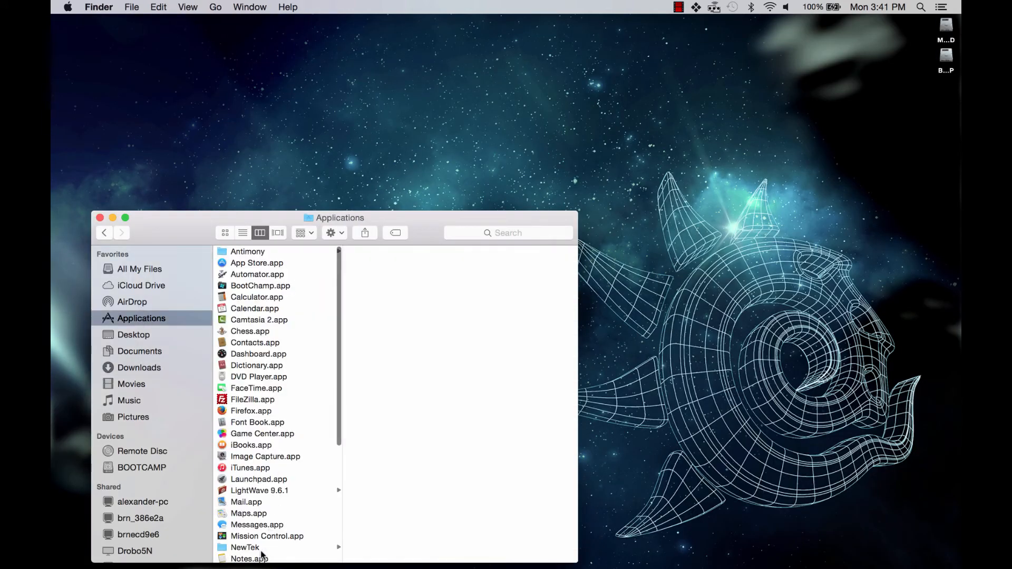
click(244, 548)
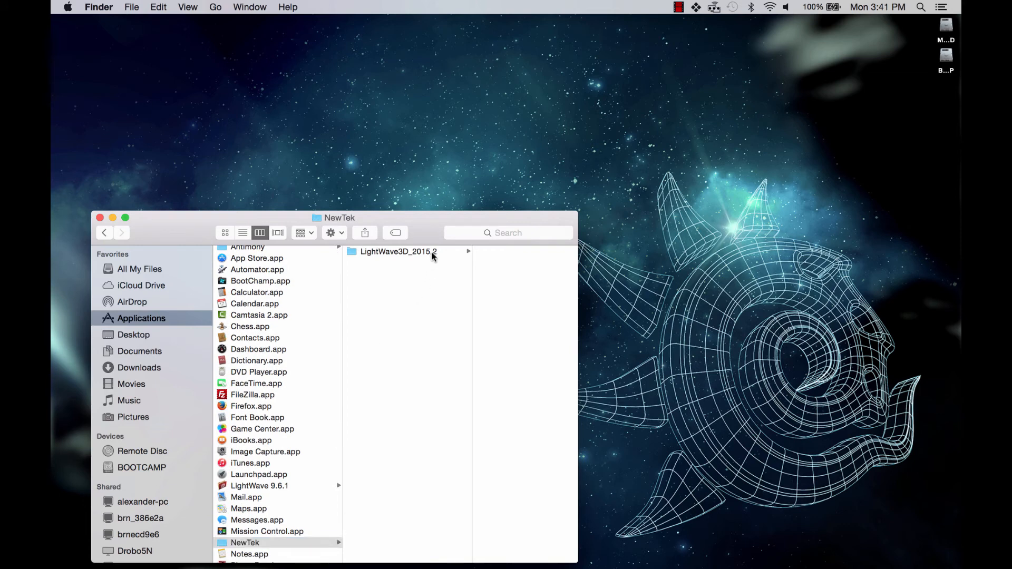
click(398, 251)
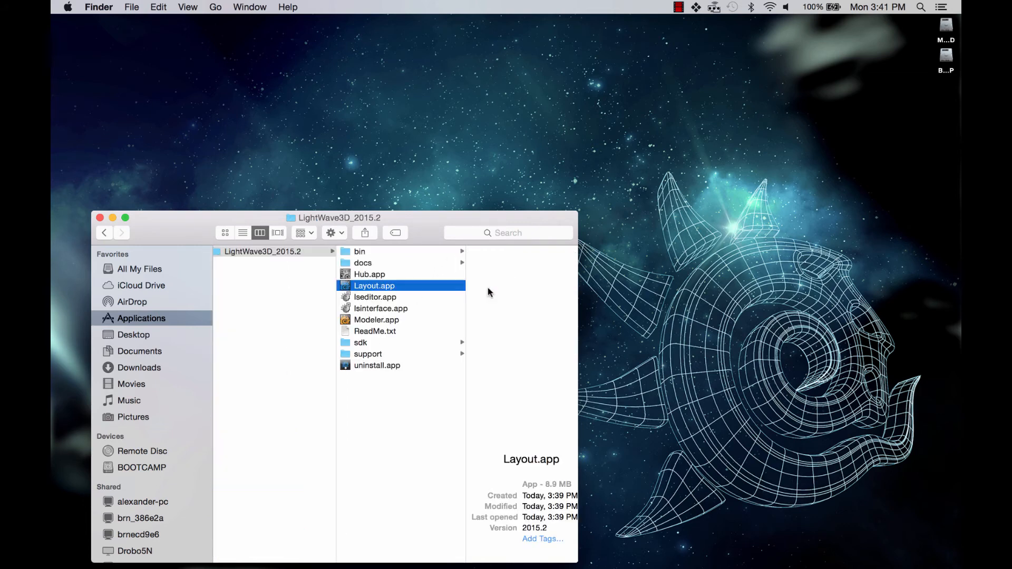
double_click(373, 286)
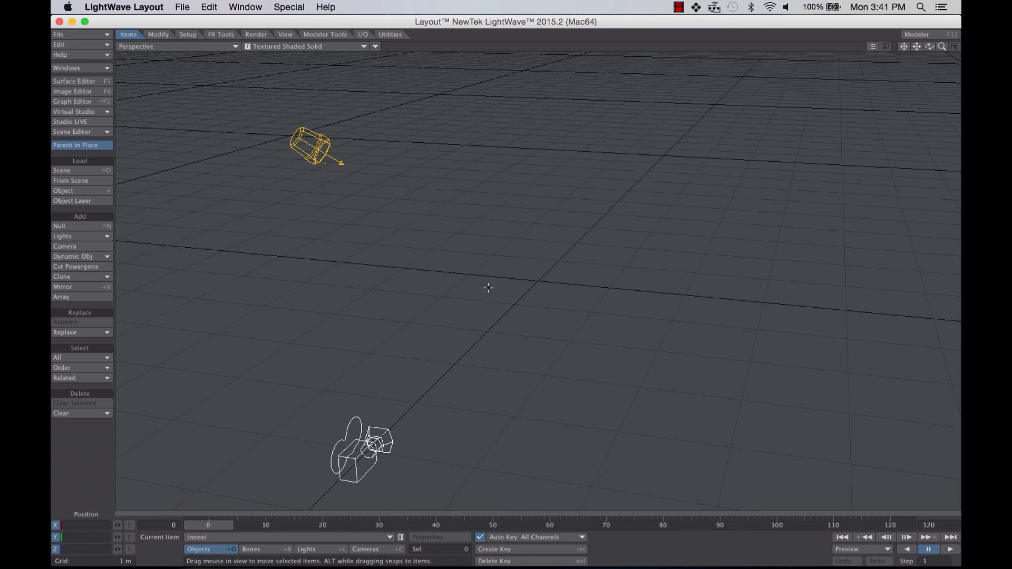
mouse_move(228, 145)
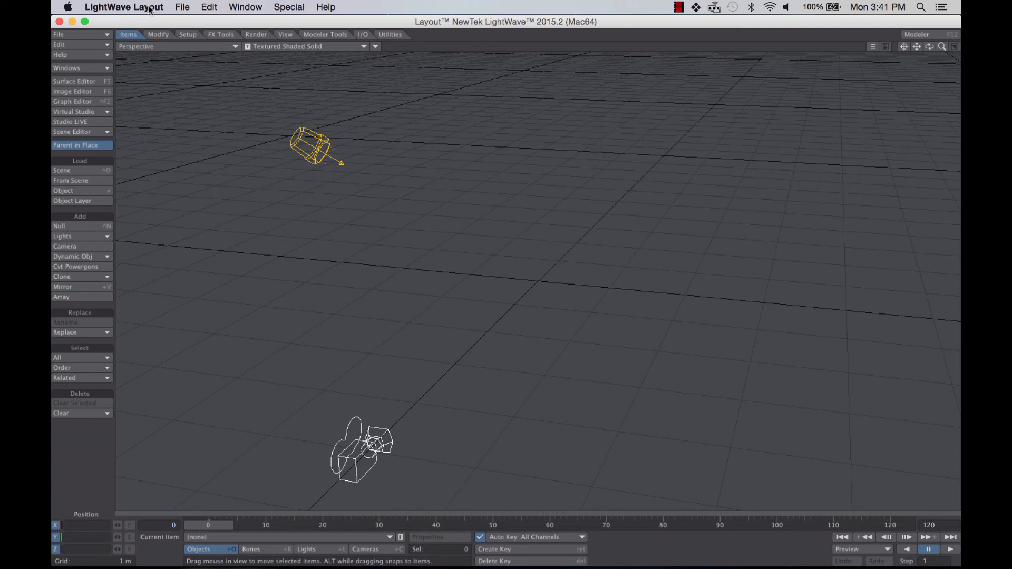
Quit the now-licensed Layout again
click(125, 7)
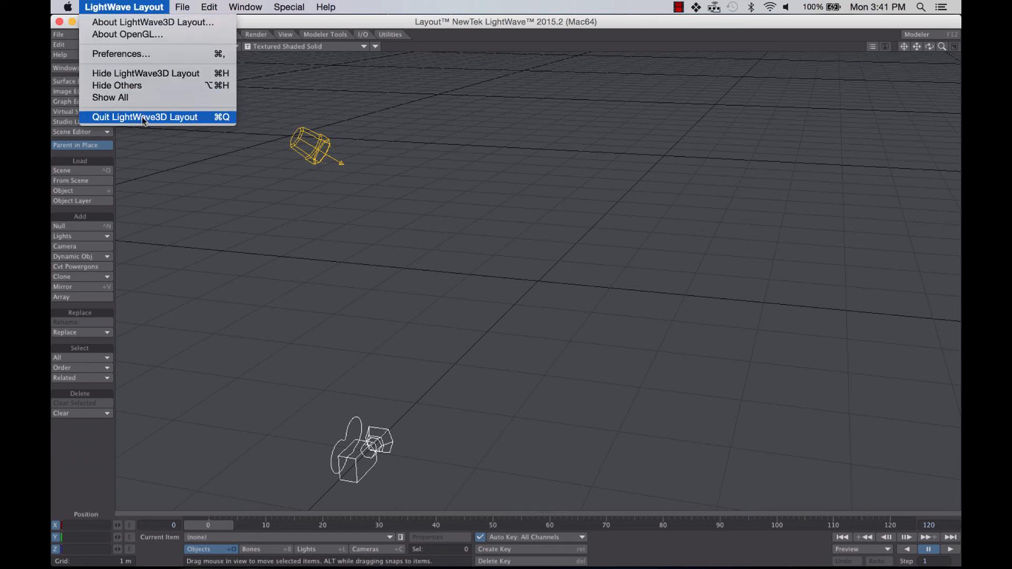
click(145, 117)
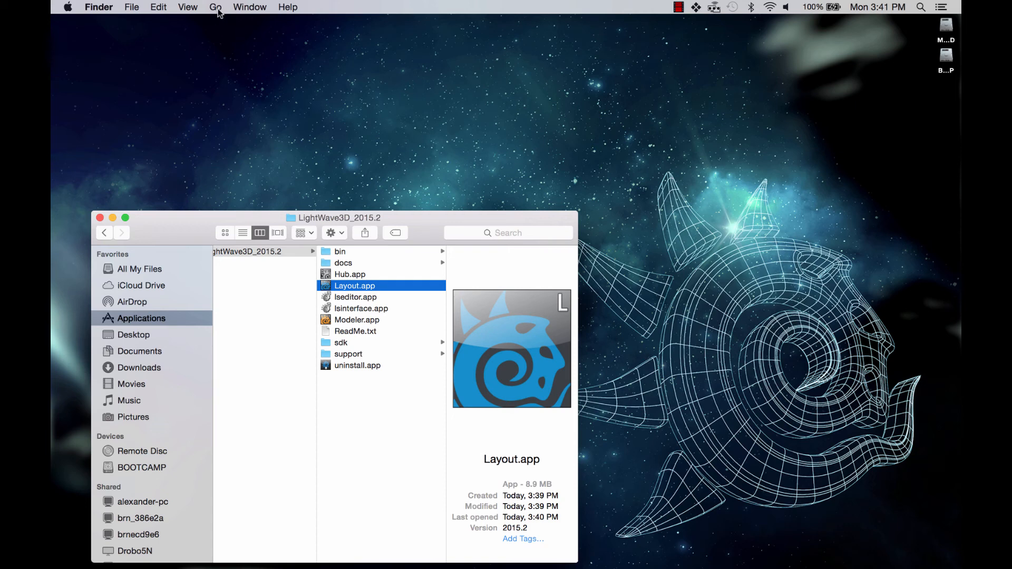
Browse to Library/Application Support/NewTek/LightWave/2015.2/licenses containing LICENSE.LWK
click(215, 8)
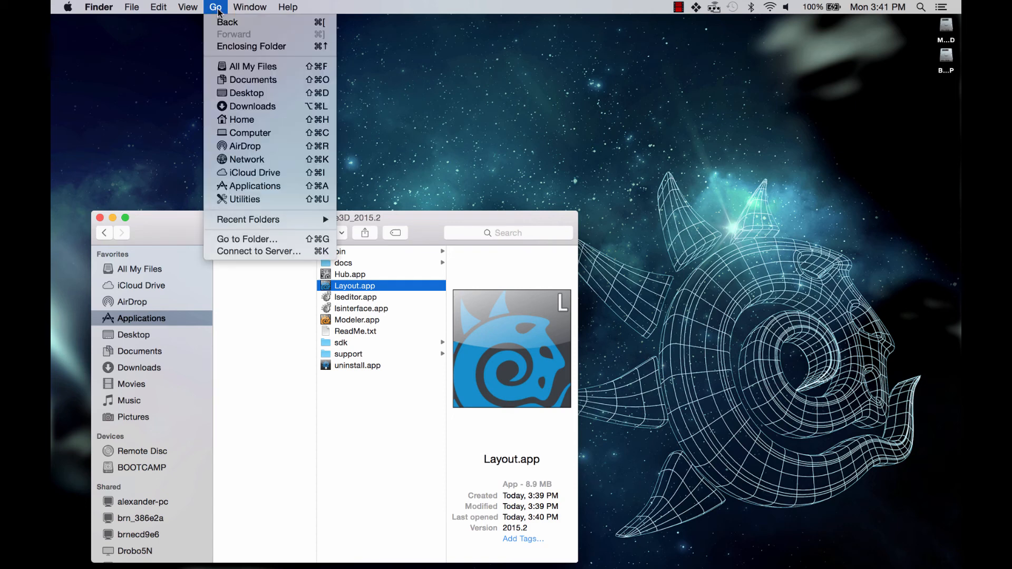
mouse_move(251, 46)
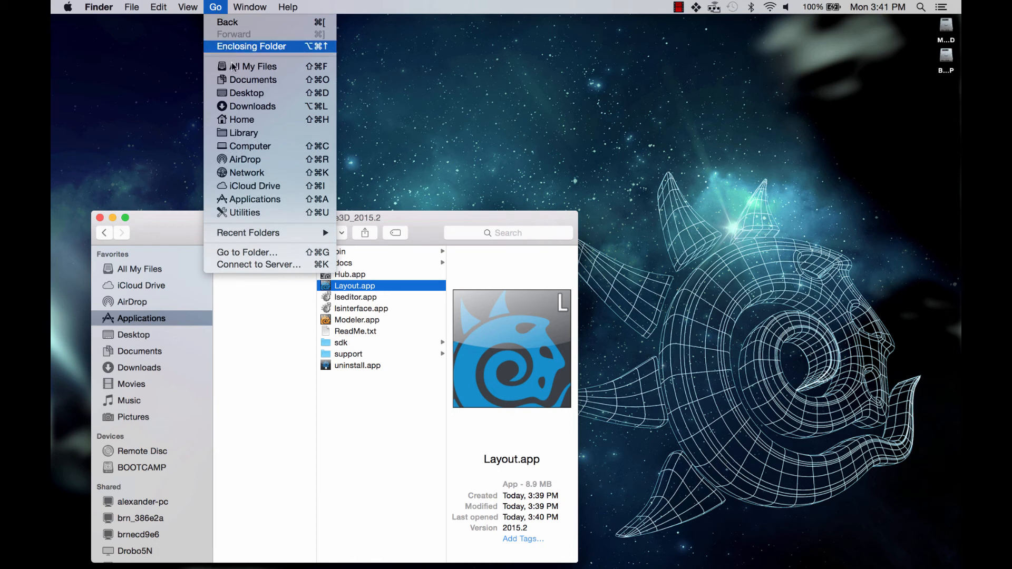
mouse_move(271, 133)
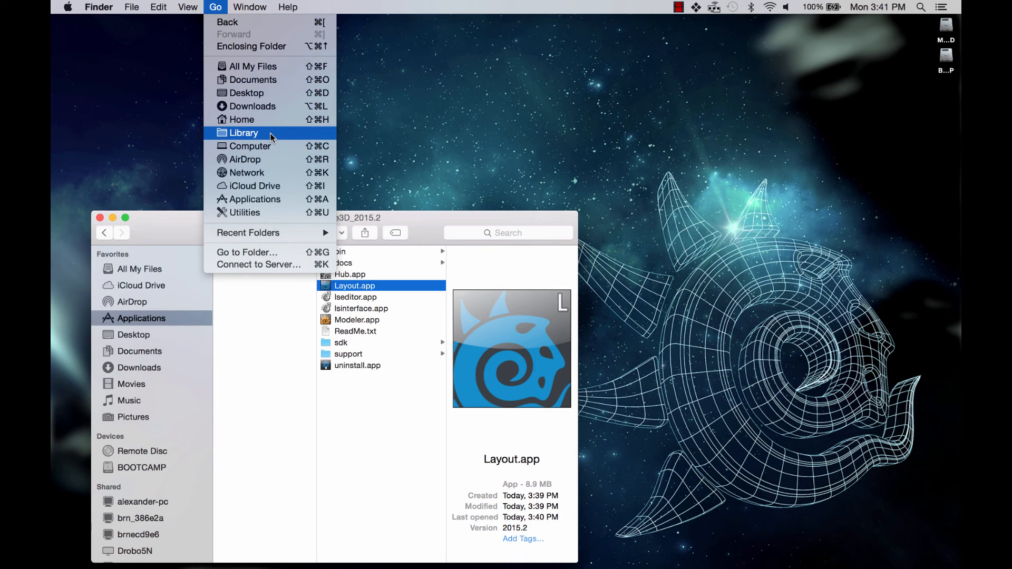
click(244, 133)
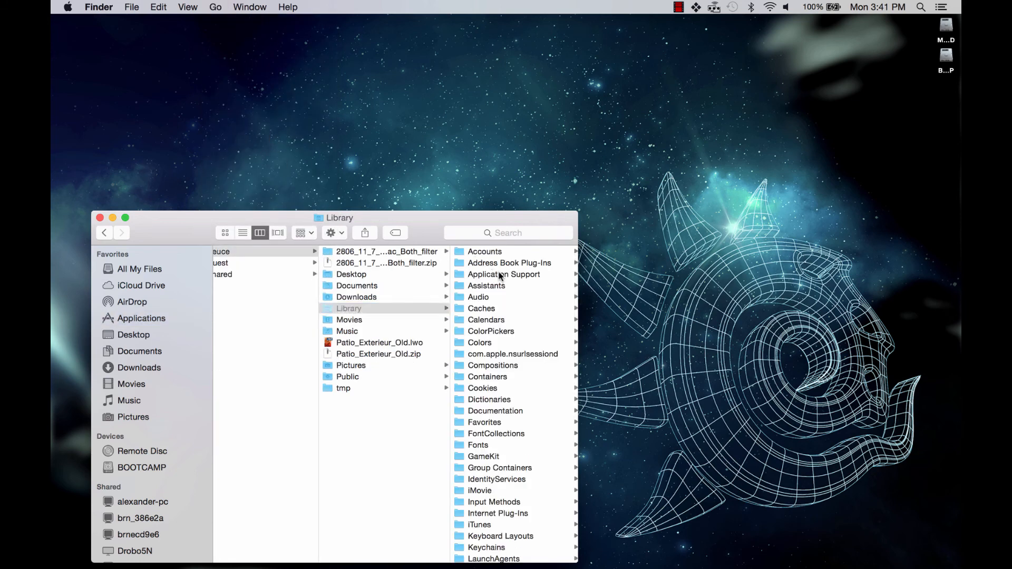
click(504, 275)
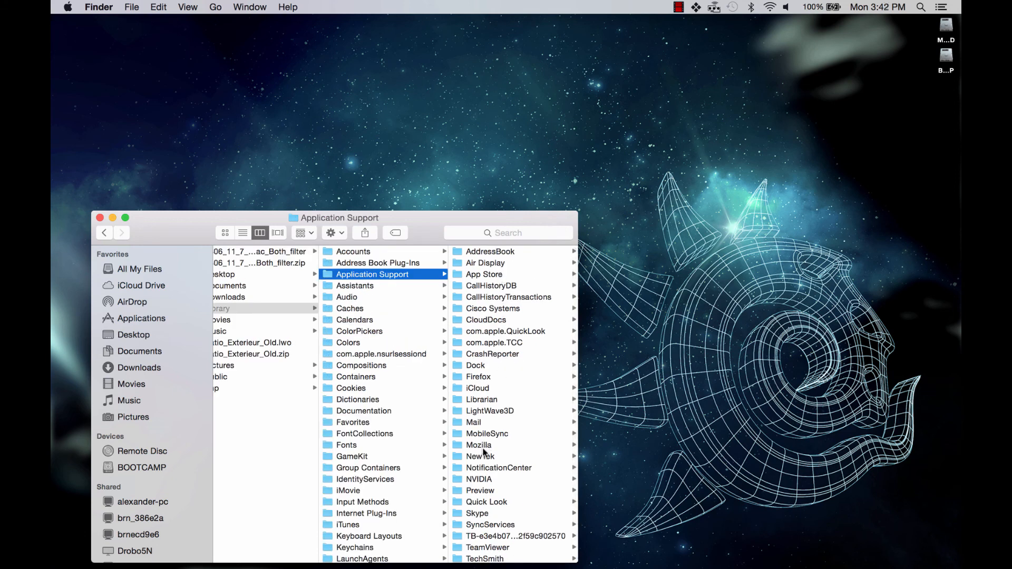
click(480, 456)
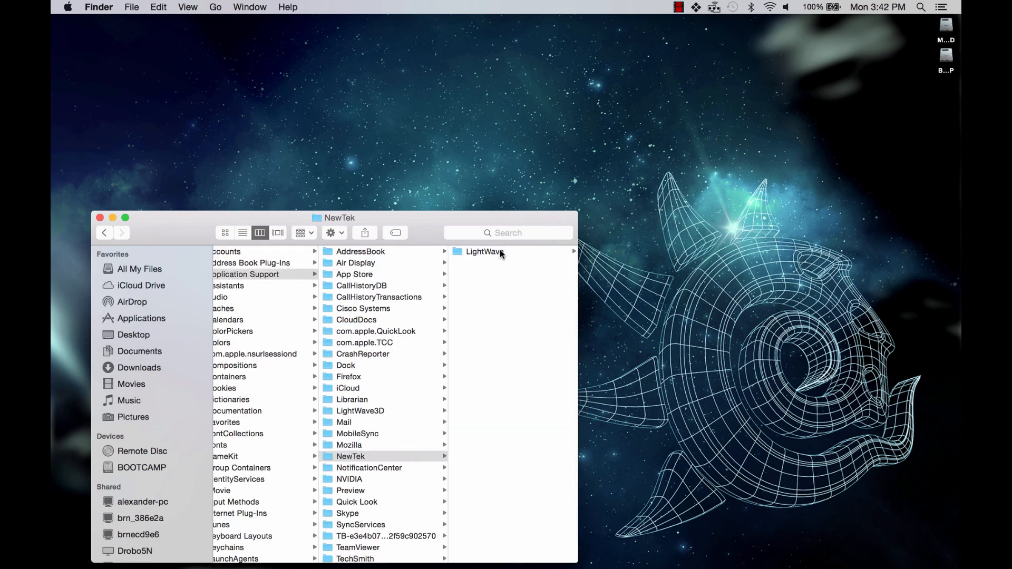
click(483, 252)
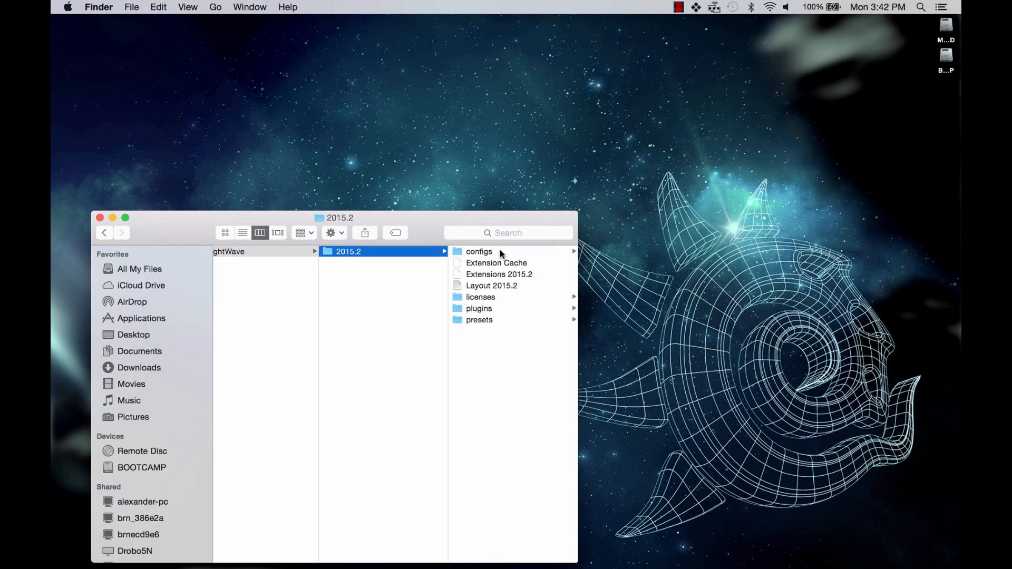
mouse_move(486, 263)
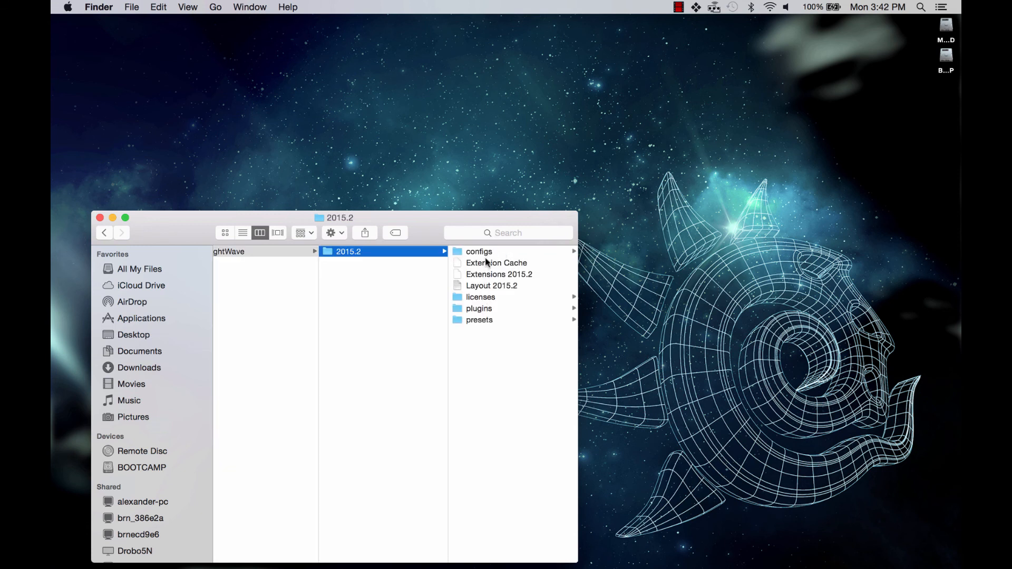
click(481, 297)
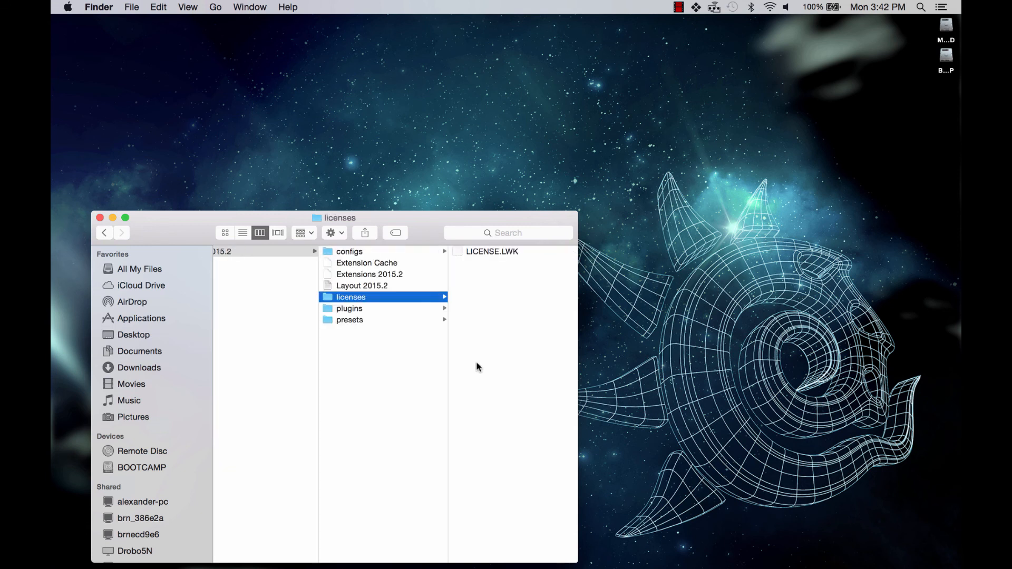